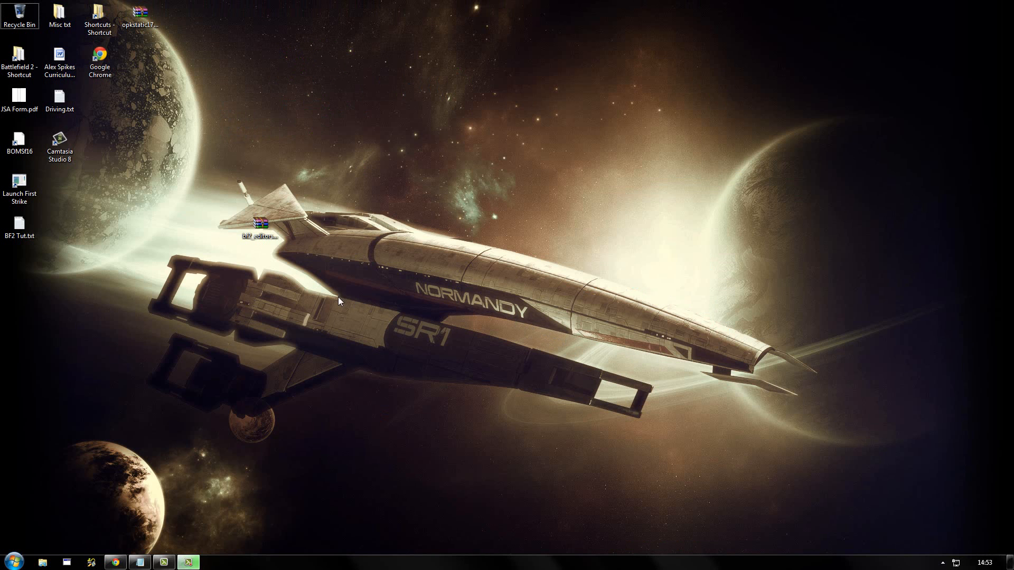
- Select BF2_EditorSetup_v1.3.exe inside bf2_editorsetup_v1.3.zip in WinRAR for extraction to the desktop
double_click(261, 226)
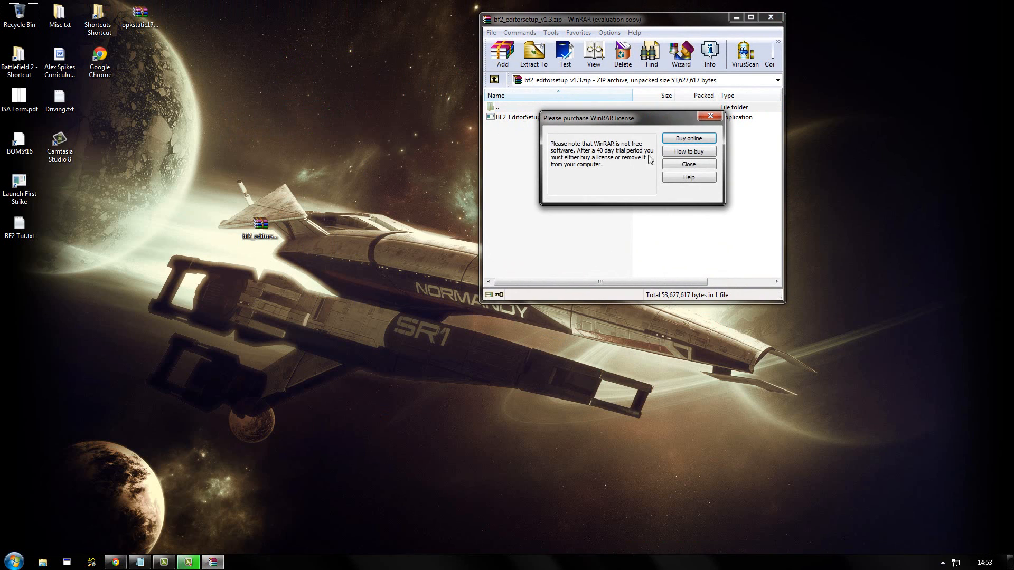
click(688, 164)
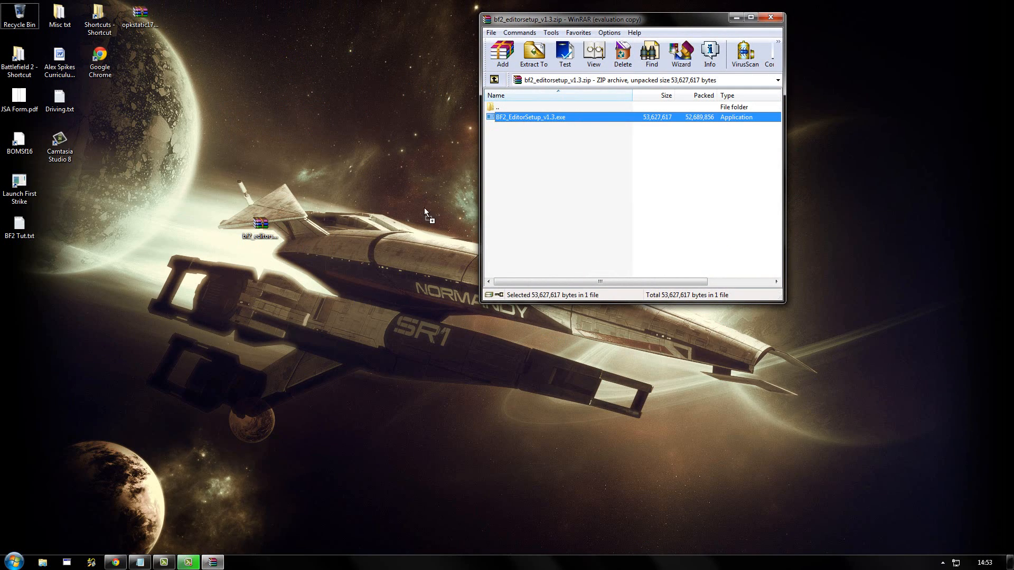
click(533, 52)
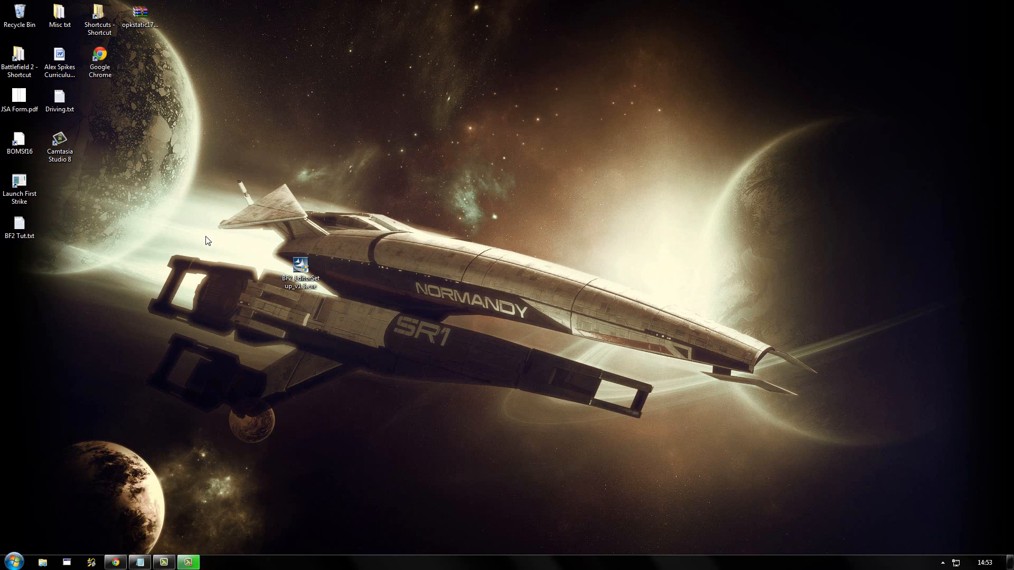
mouse_move(203, 260)
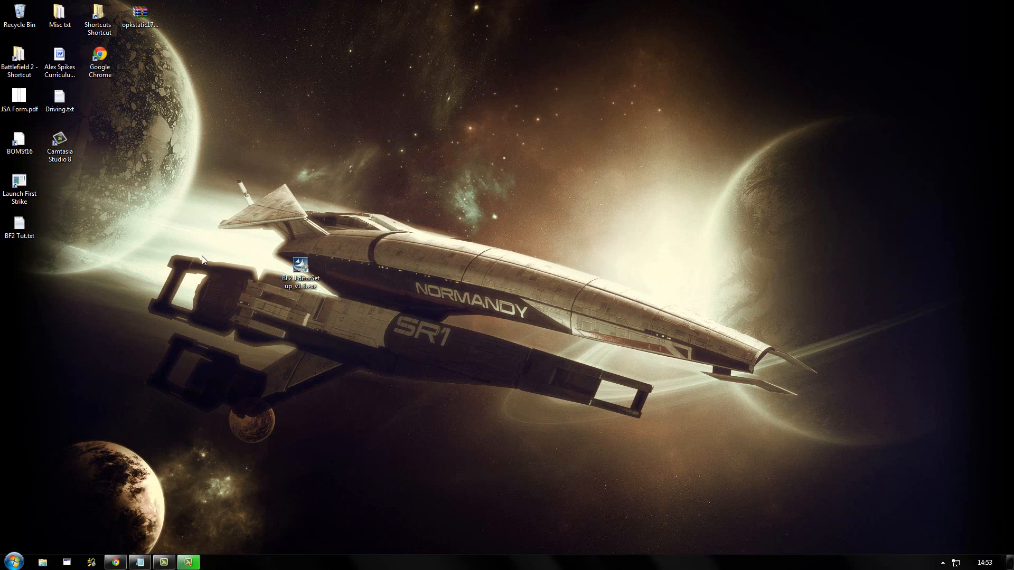
- Set the installer's Properties to Windows XP SP3 compatibility with Run as administrator and confirm
right_click(298, 265)
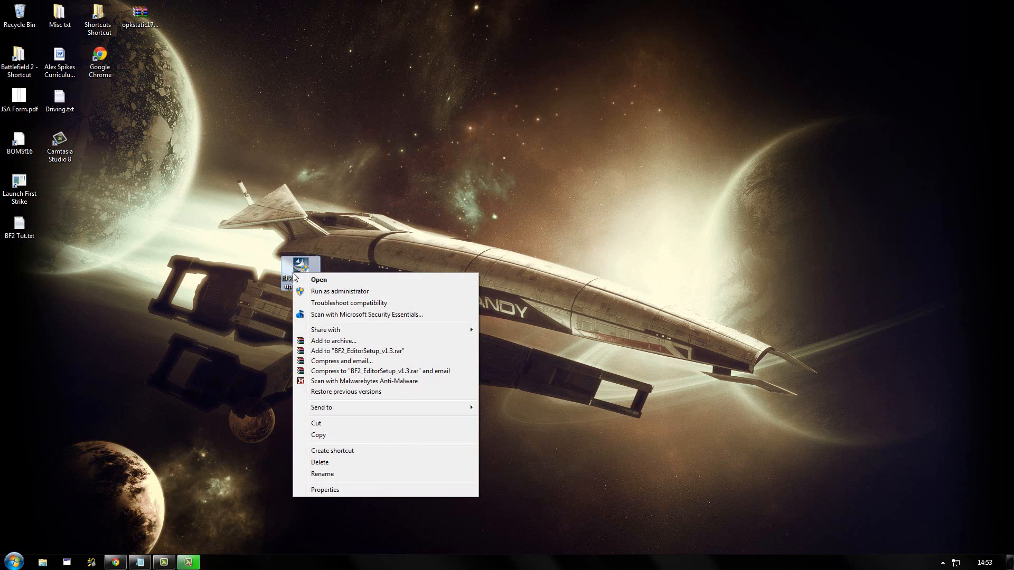
click(325, 490)
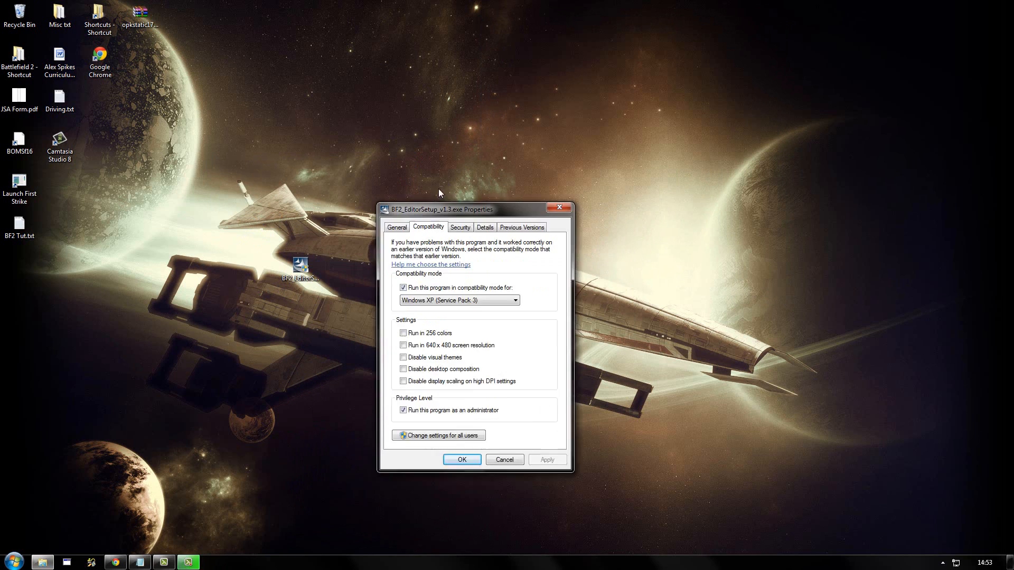
drag(466, 209, 488, 116)
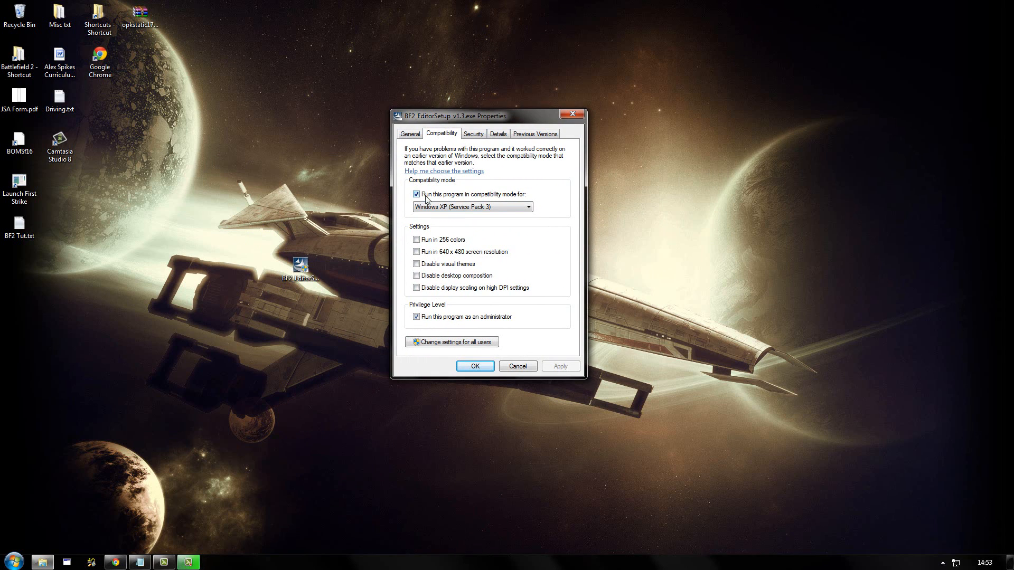
mouse_move(533, 203)
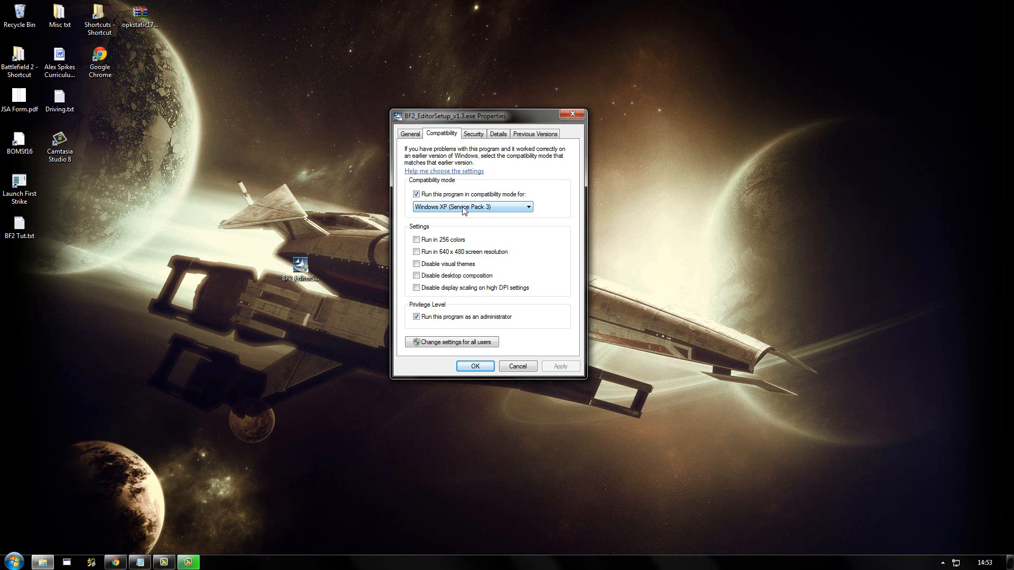
mouse_move(463, 218)
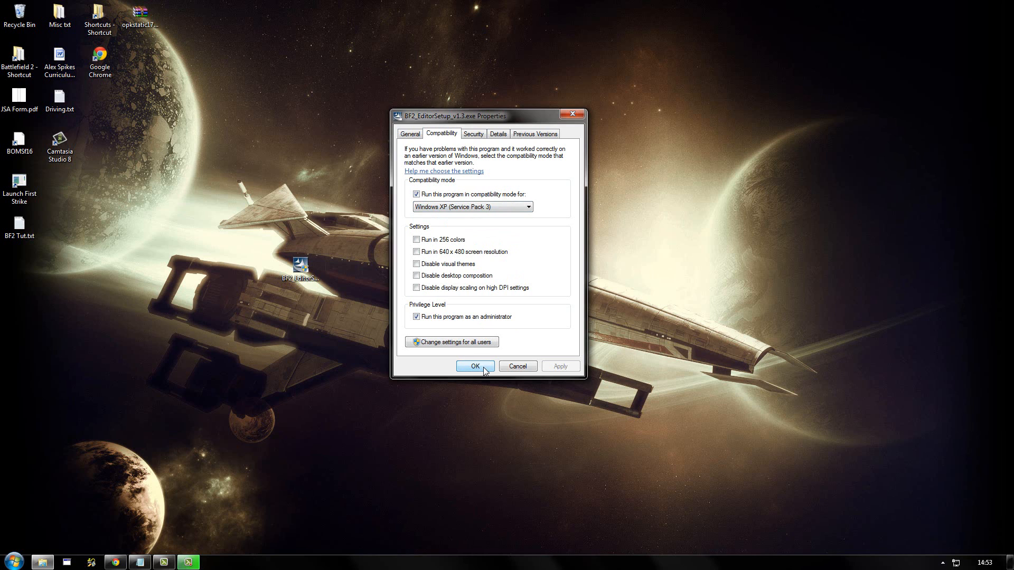
click(475, 365)
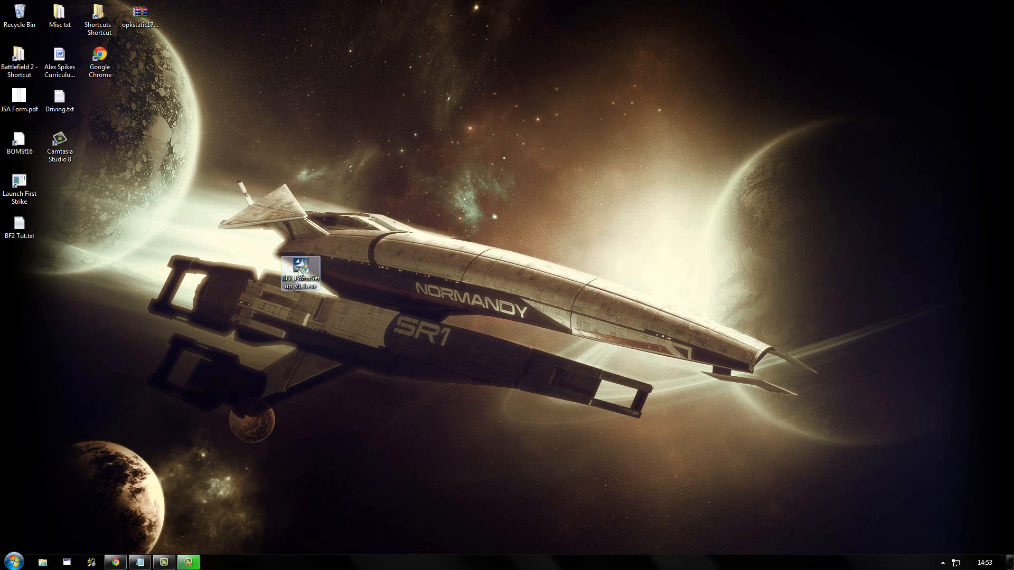
- Run BF2_EditorSetup_v1.3.exe, allow UAC changes and begin the InstallShield installation
double_click(302, 274)
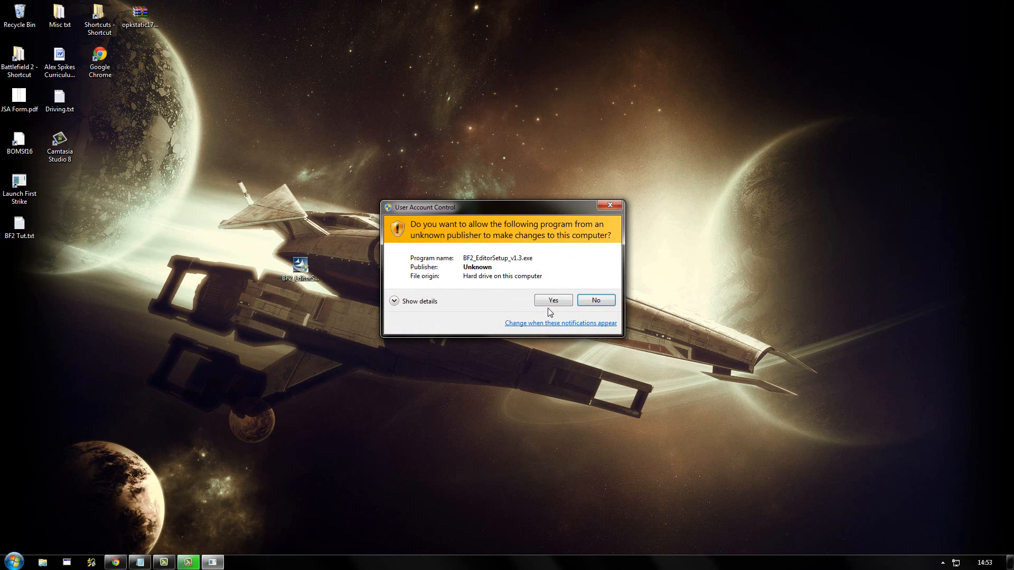
click(554, 300)
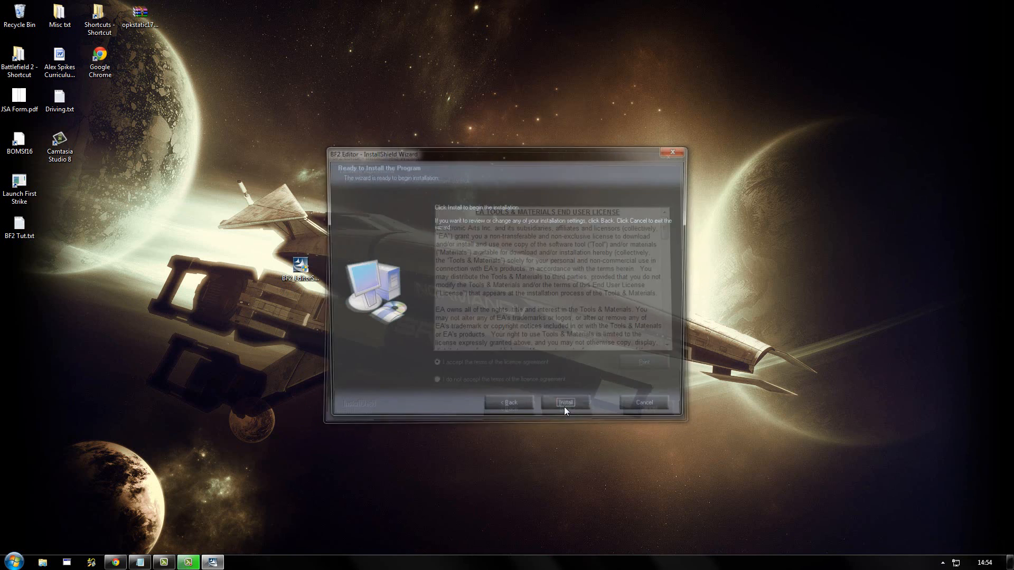
click(565, 402)
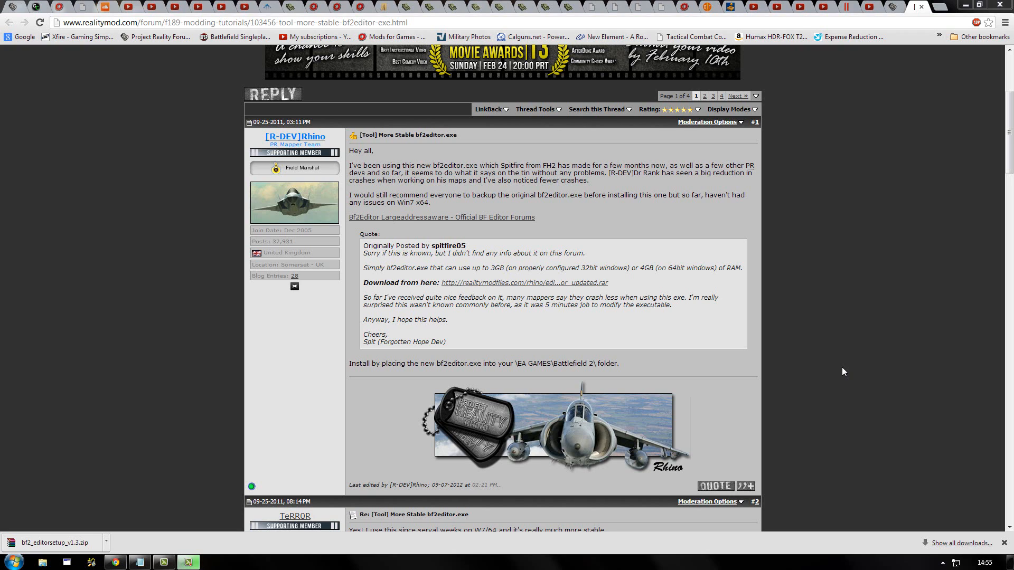
mouse_move(596, 287)
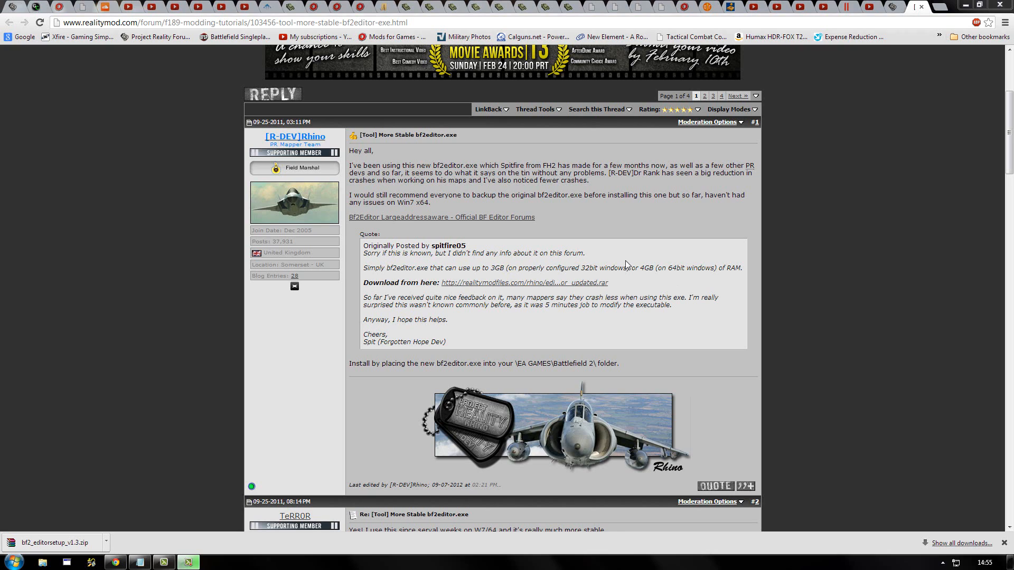
mouse_move(549, 290)
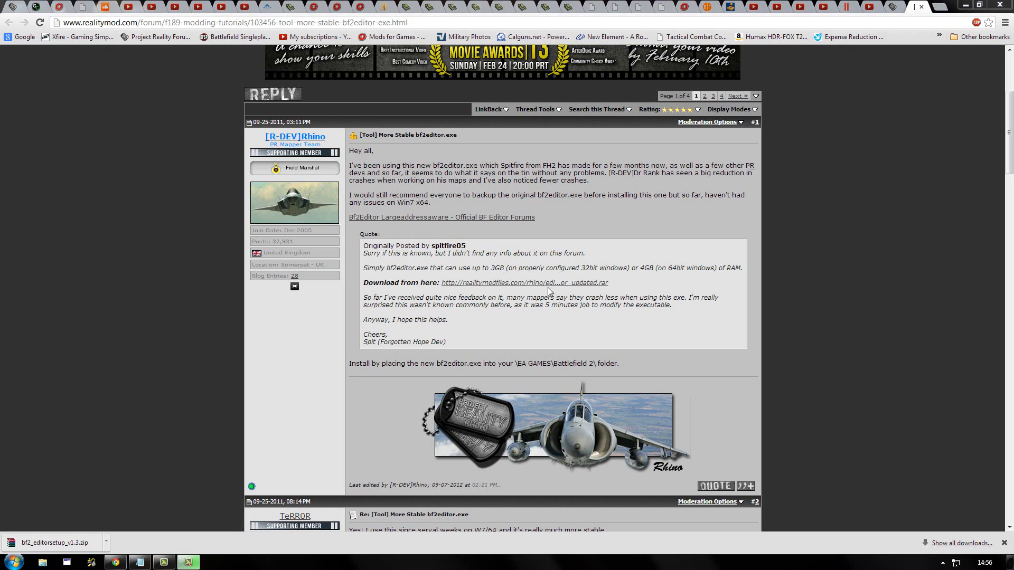
mouse_move(504, 285)
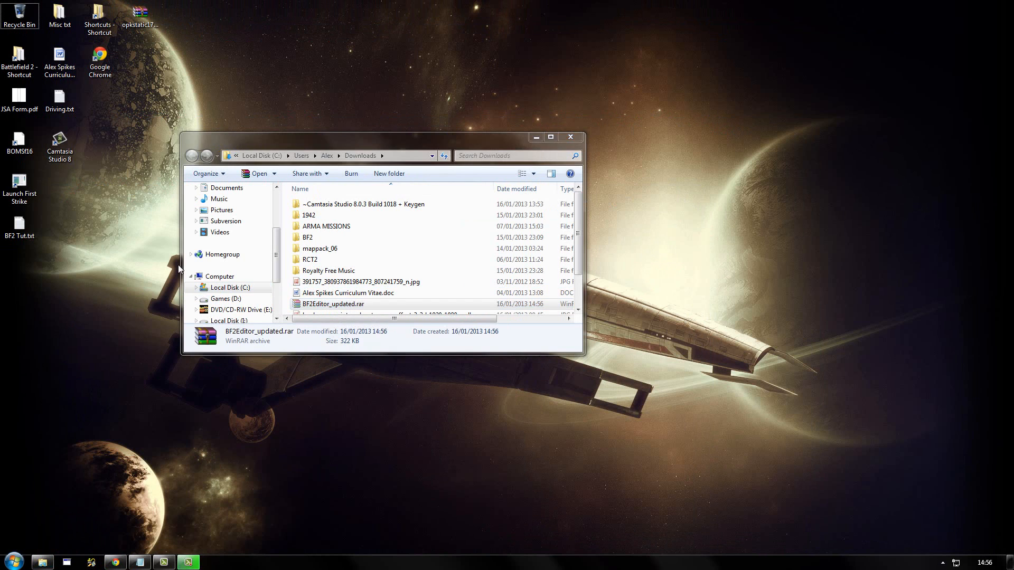
- Open the BF2Editor_updated.rar archive in WinRAR and dismiss the licence reminder
double_click(332, 304)
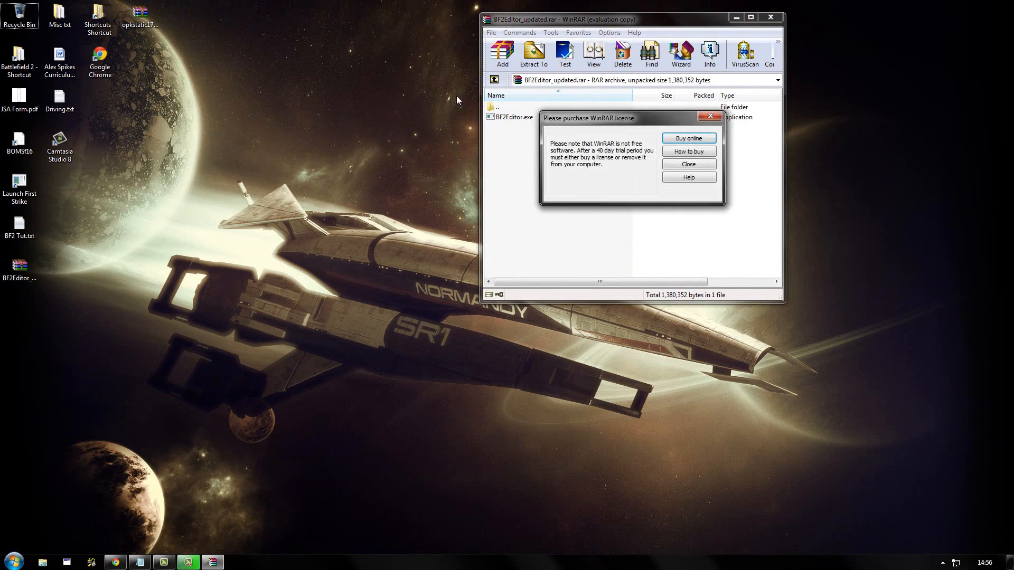
click(689, 164)
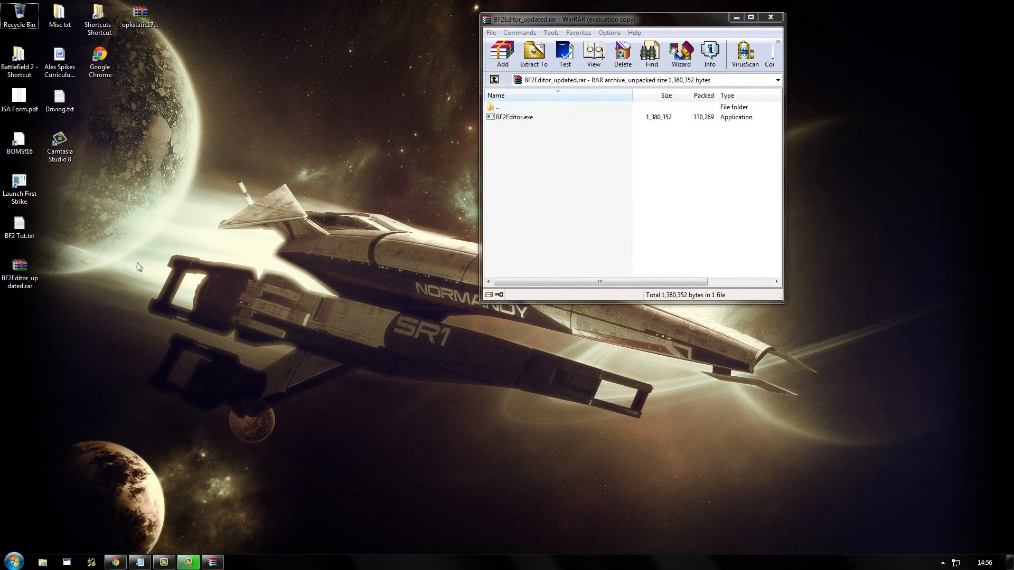
- Browse Explorer to Games (D:) > Program Files (x86) > EA GAMES > Battlefield 2
click(10, 560)
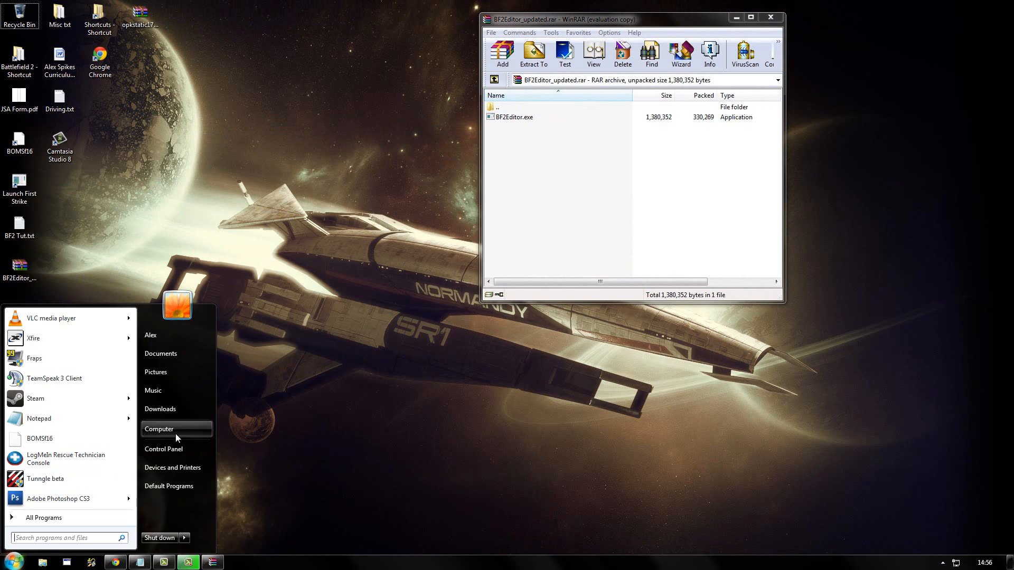
click(160, 429)
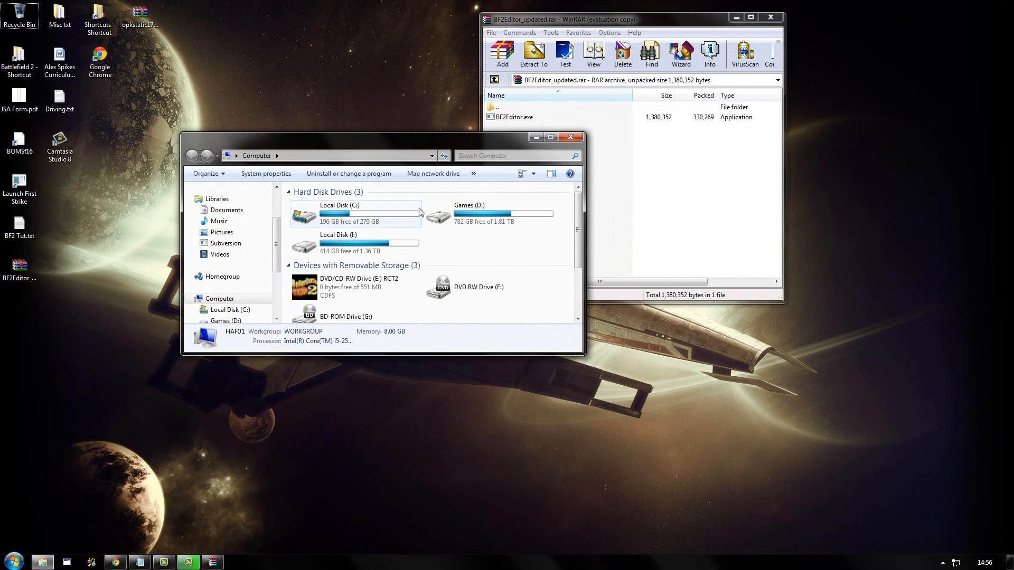
double_click(494, 214)
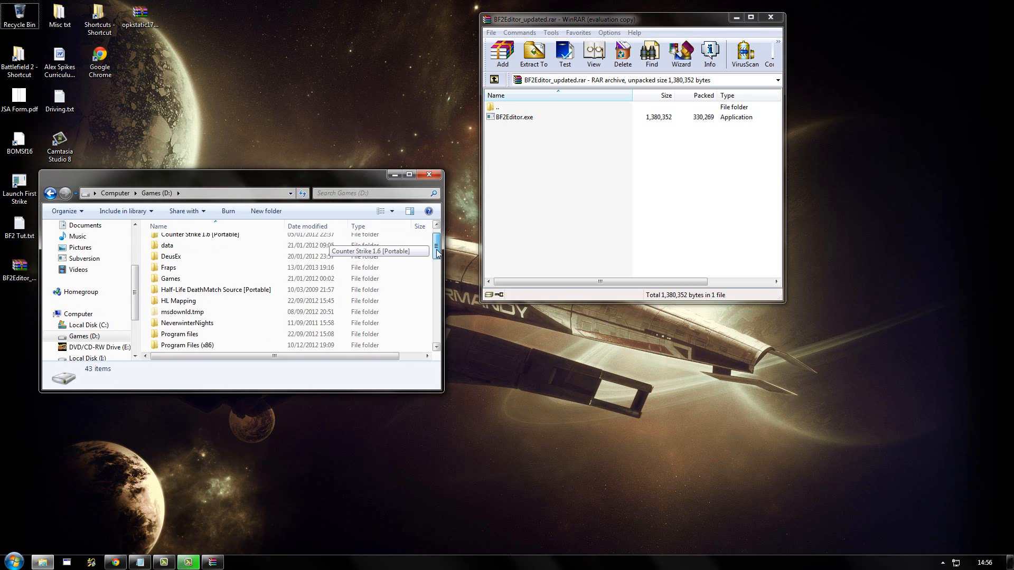
double_click(187, 344)
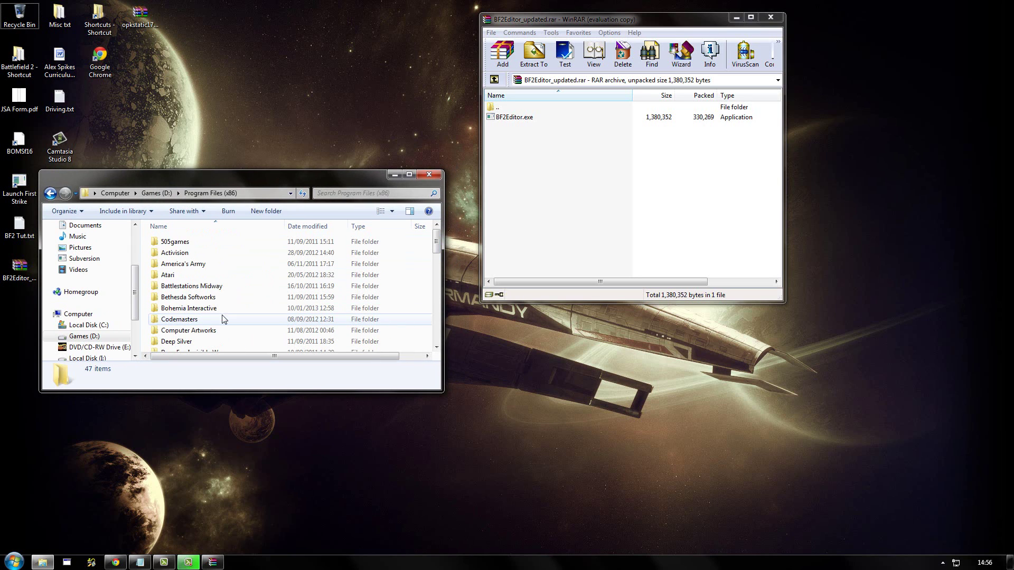
scroll(down, 3)
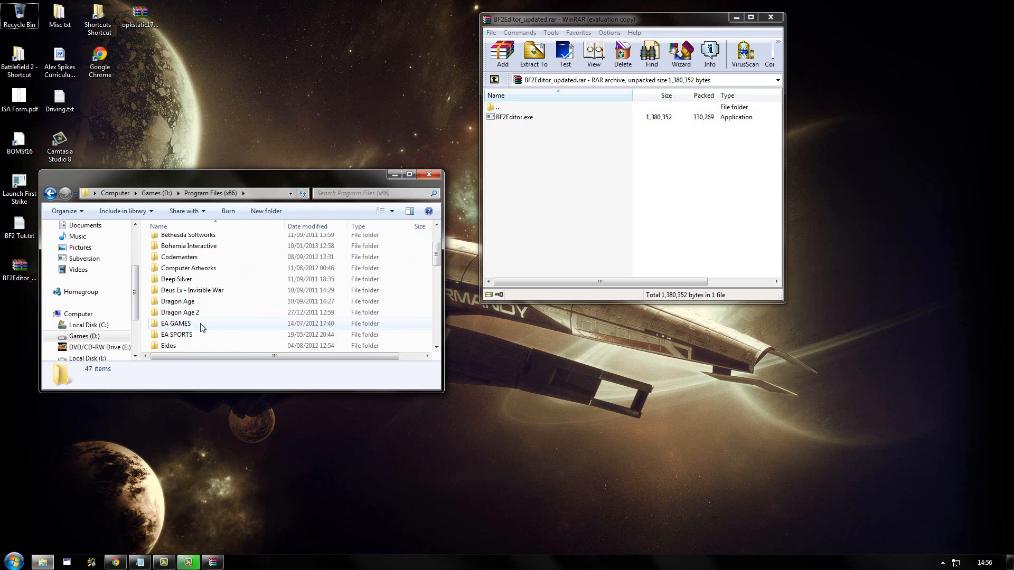
double_click(176, 323)
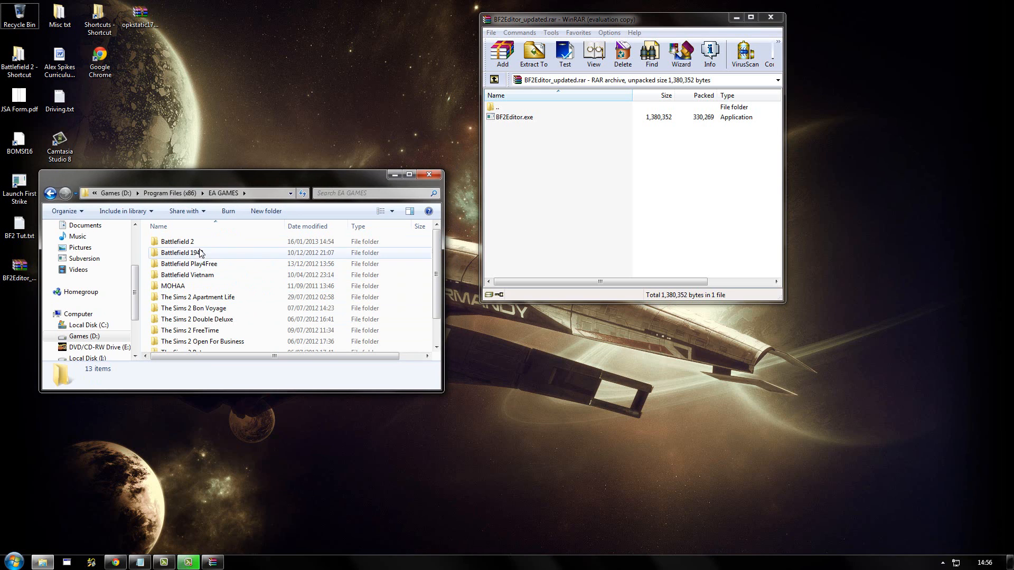
double_click(177, 241)
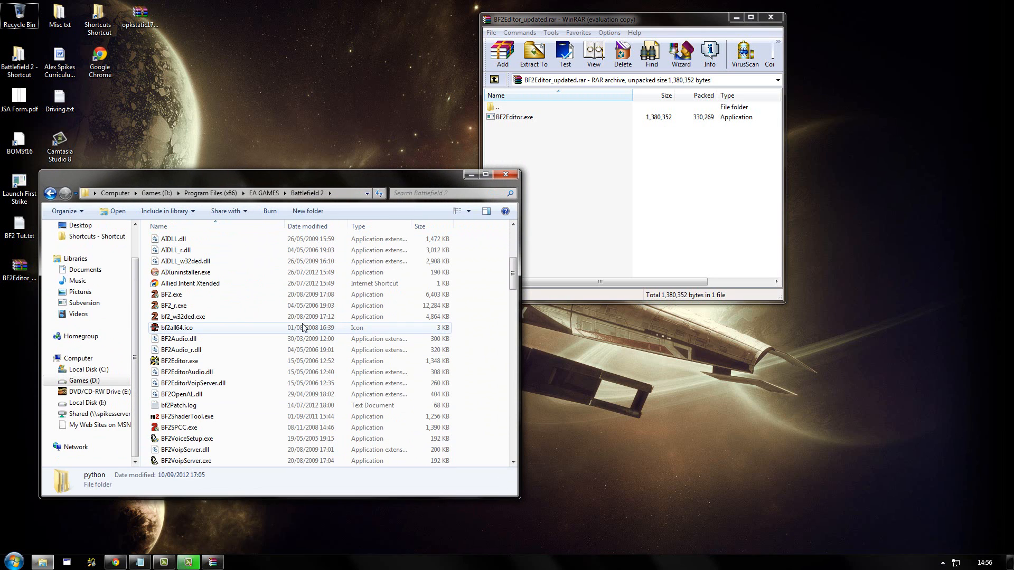
- Move the updated 2011 BF2Editor.exe into the Battlefield 2 folder, replacing the 2006 copy
click(180, 361)
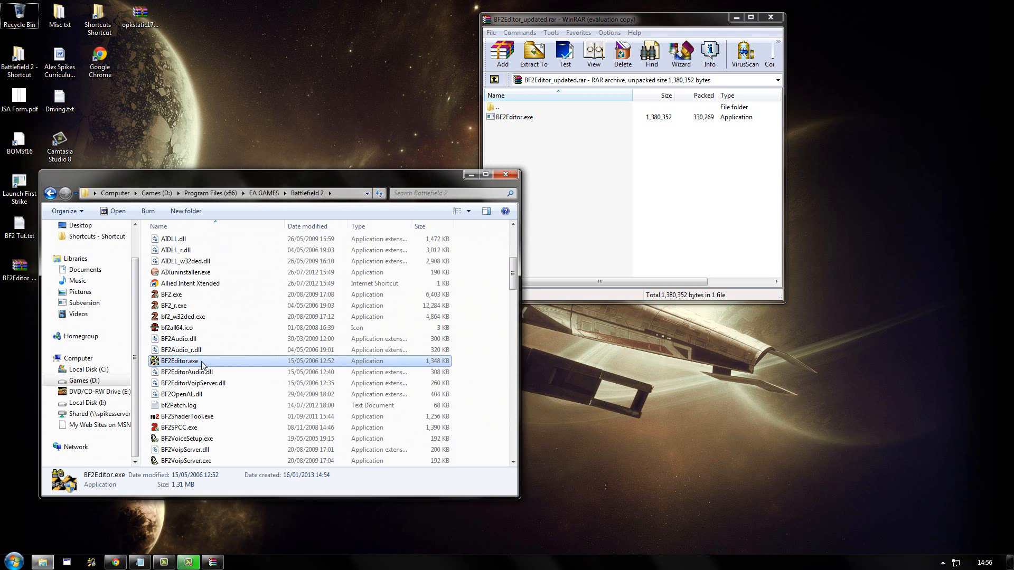
click(514, 116)
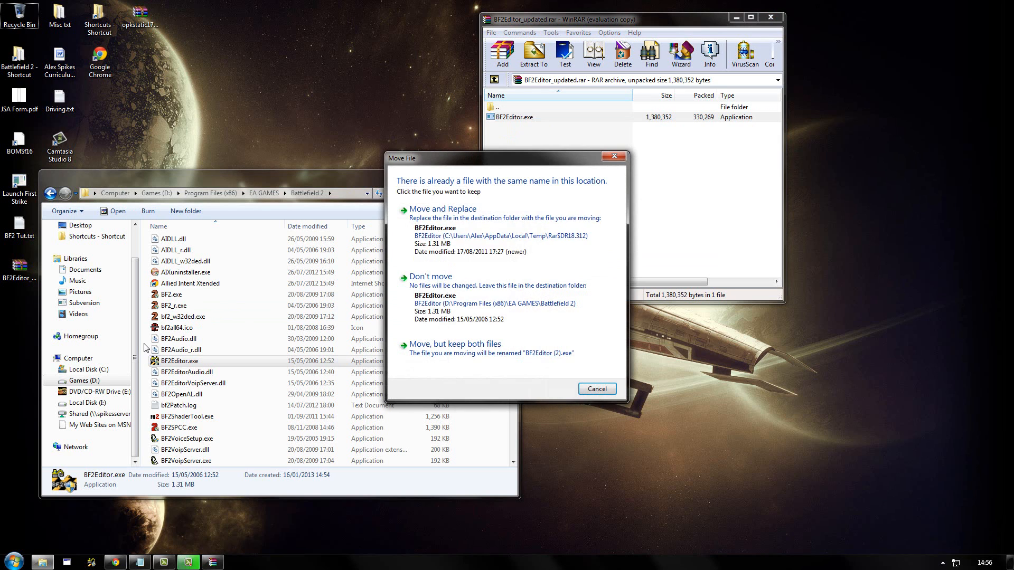
mouse_move(456, 232)
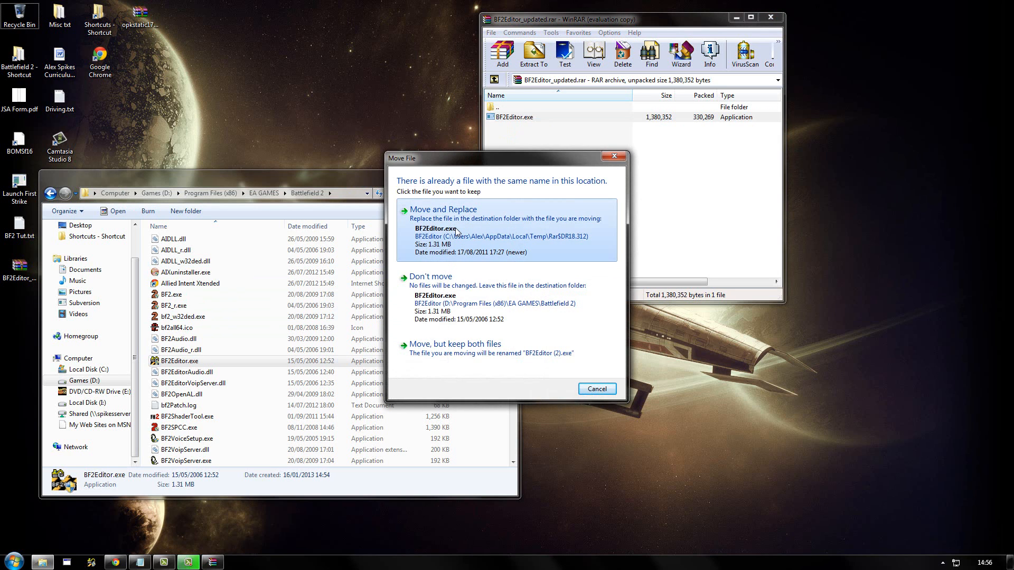
click(444, 209)
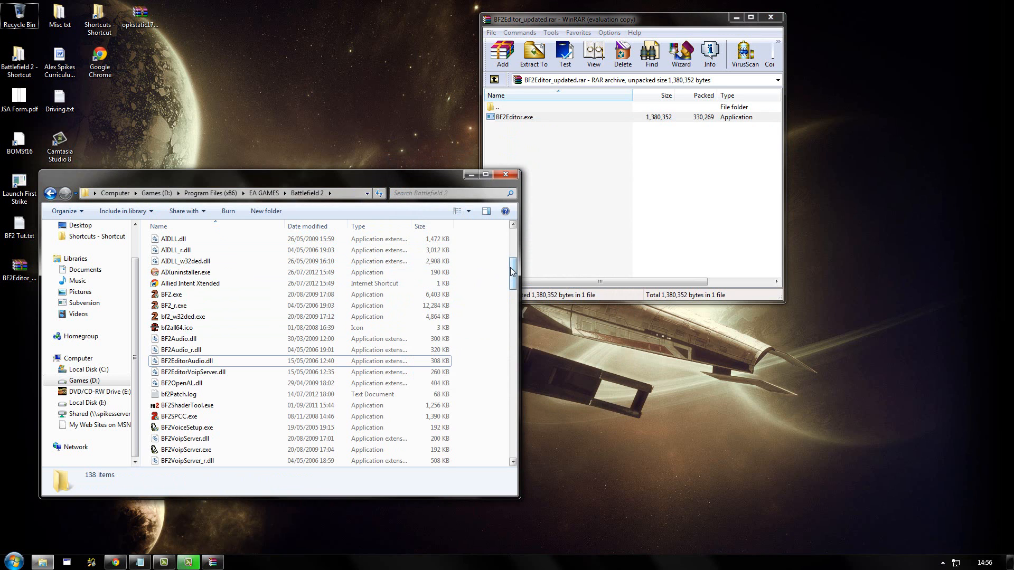
scroll(down, 3)
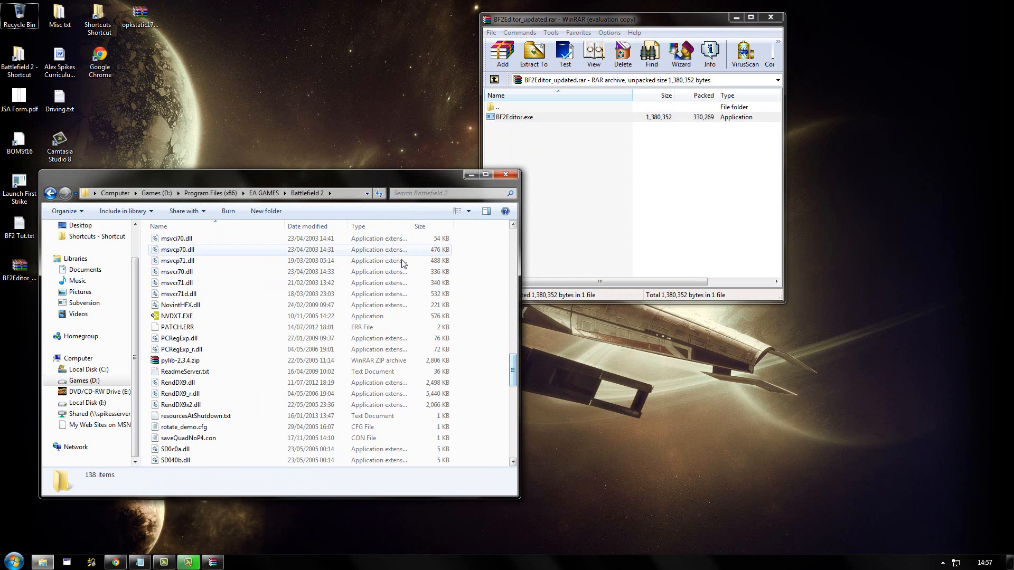
scroll(down, 3)
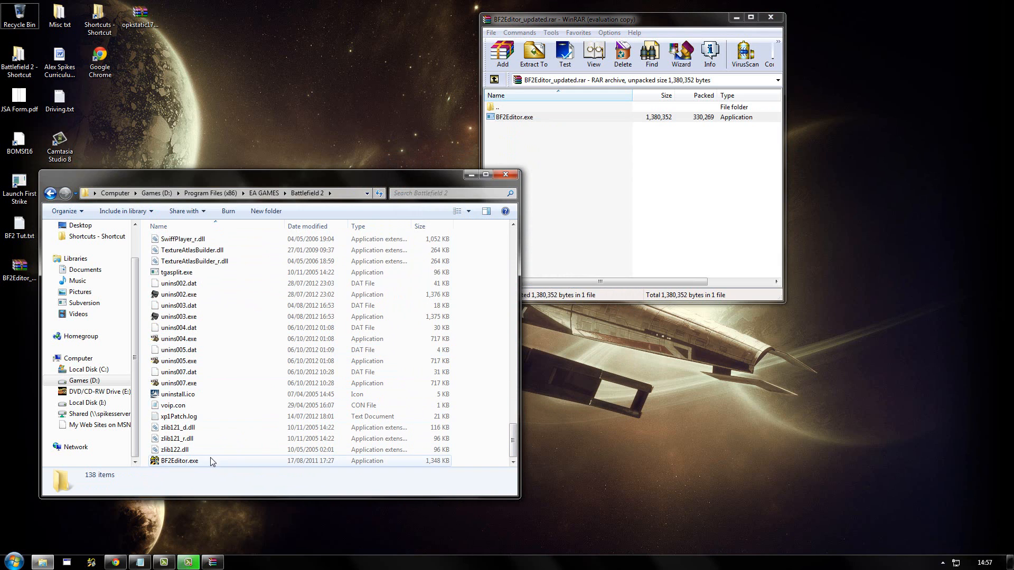
click(180, 461)
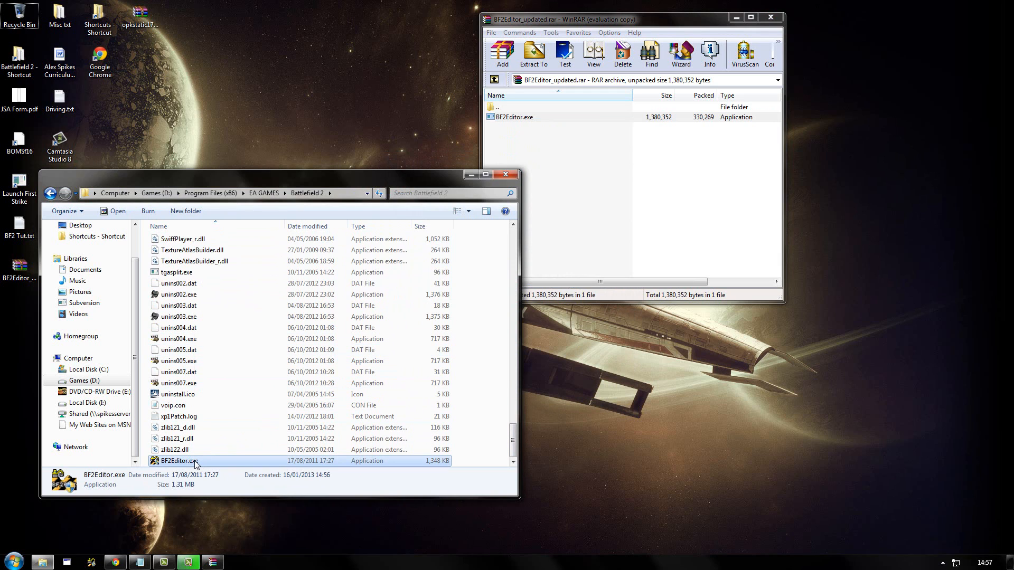
right_click(195, 461)
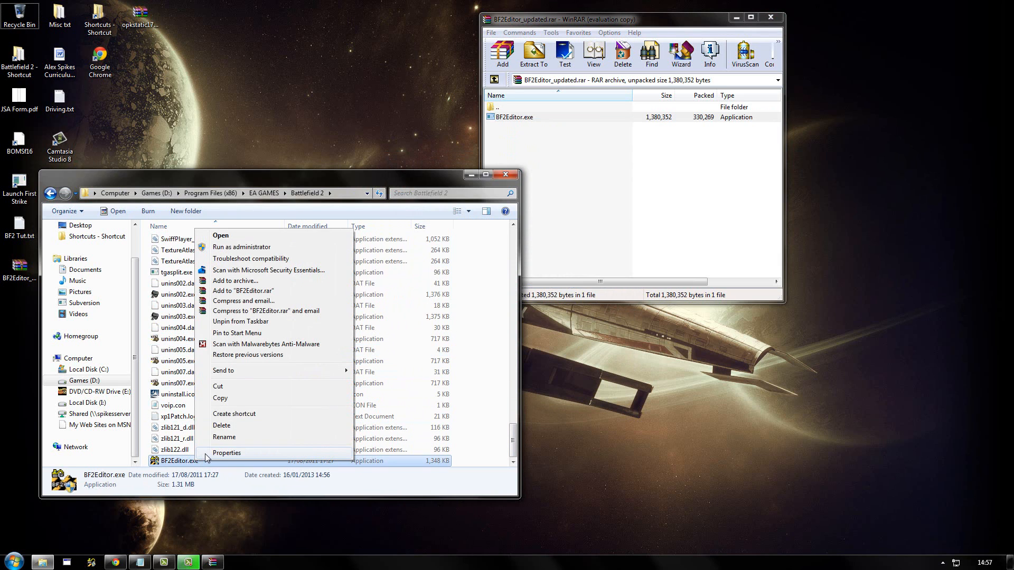
click(226, 453)
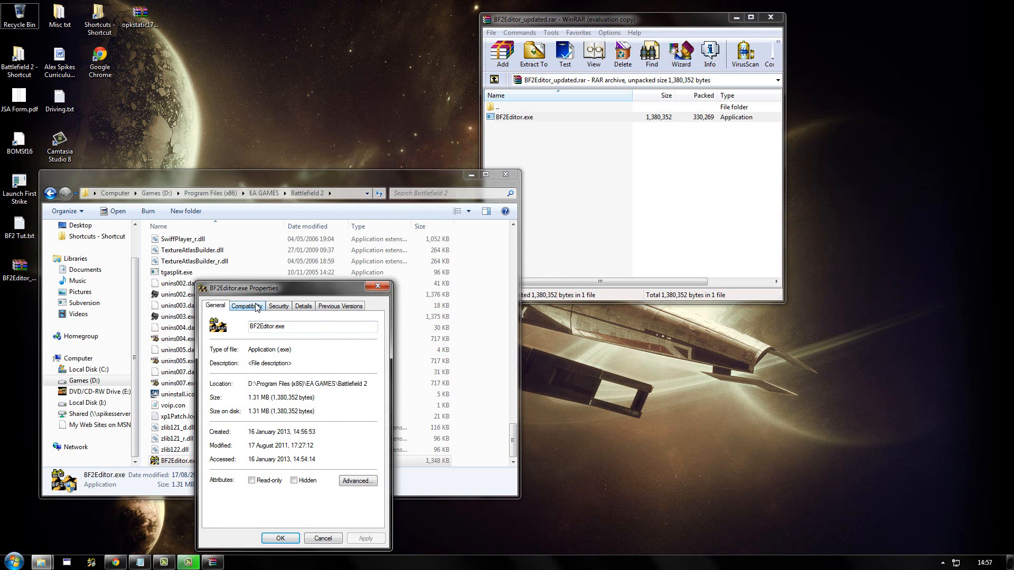
click(247, 306)
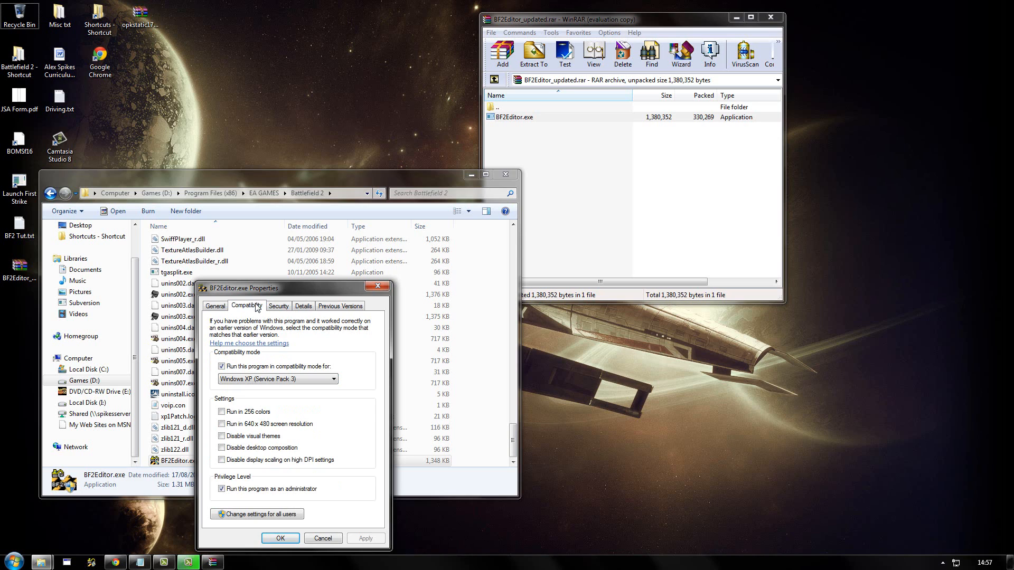
mouse_move(245, 361)
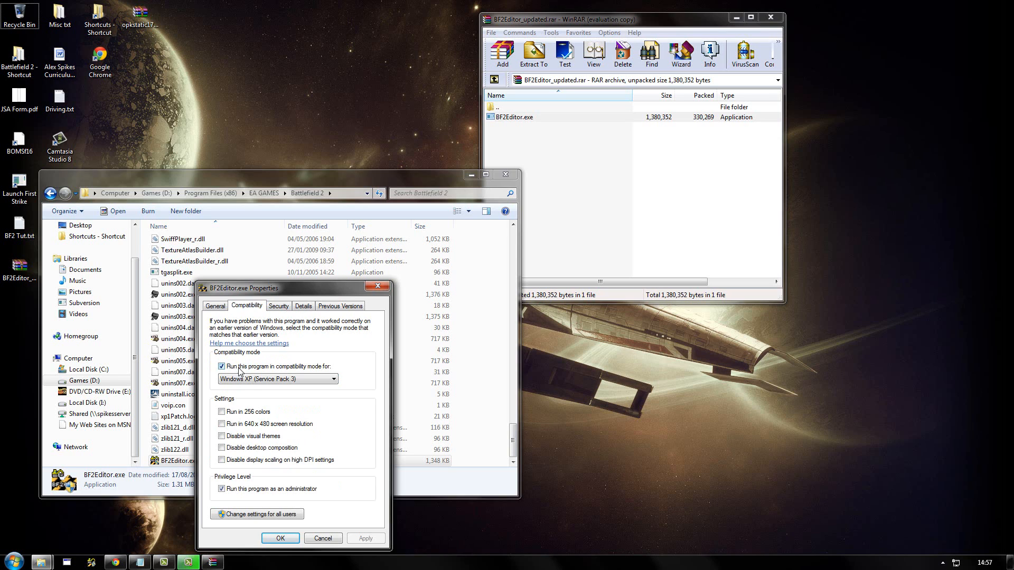
mouse_move(296, 376)
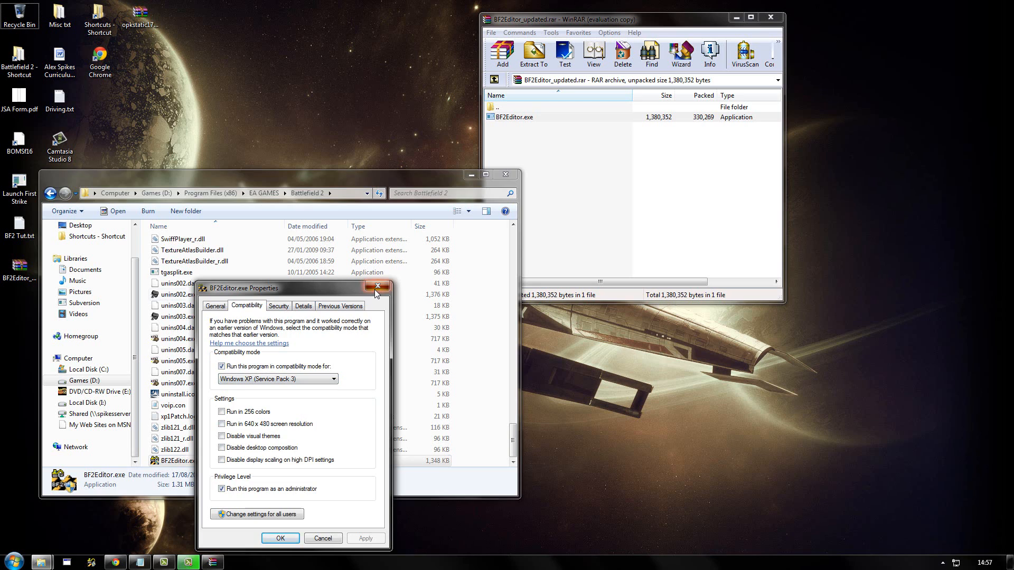
click(377, 286)
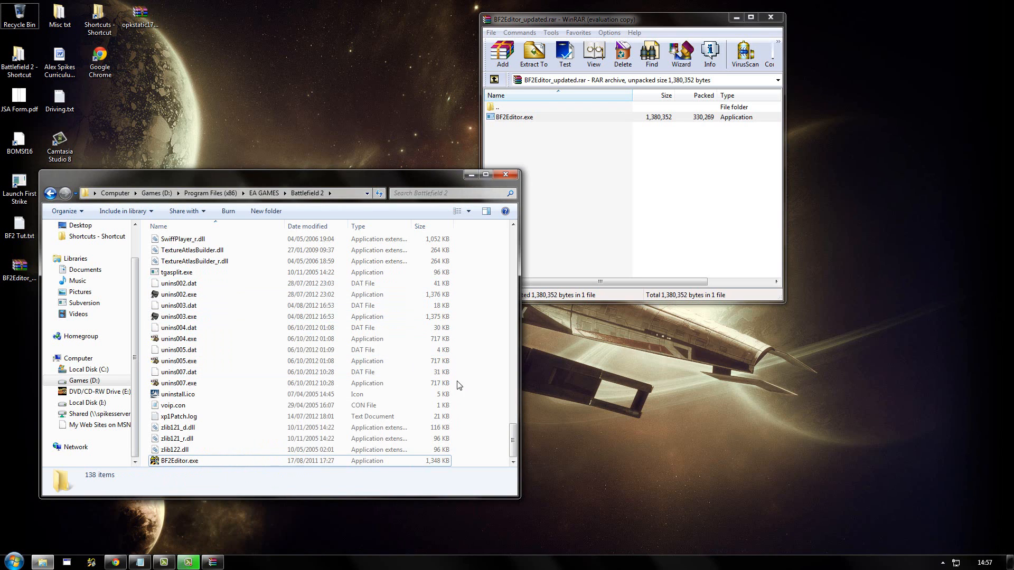
mouse_move(465, 369)
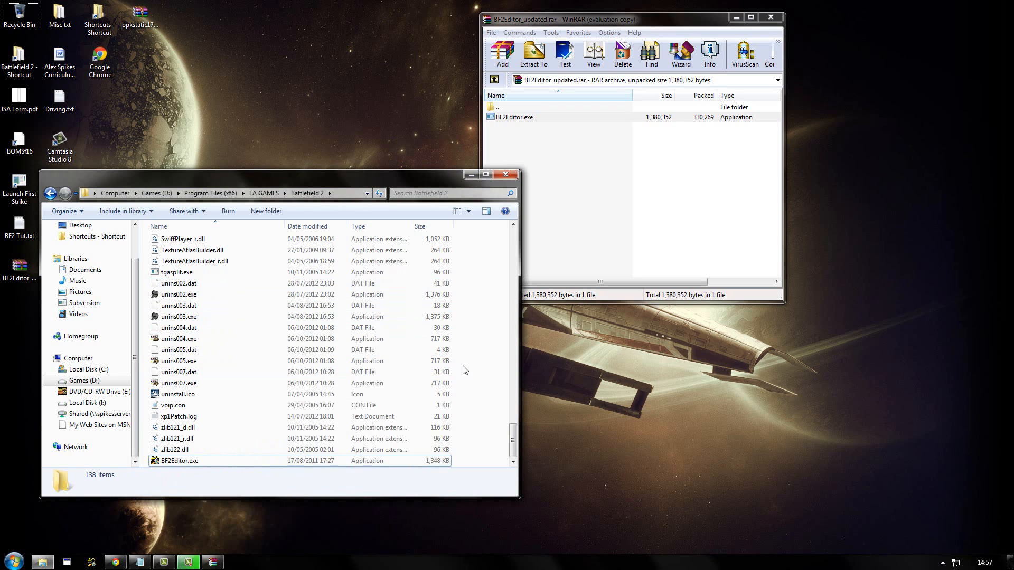
mouse_move(480, 399)
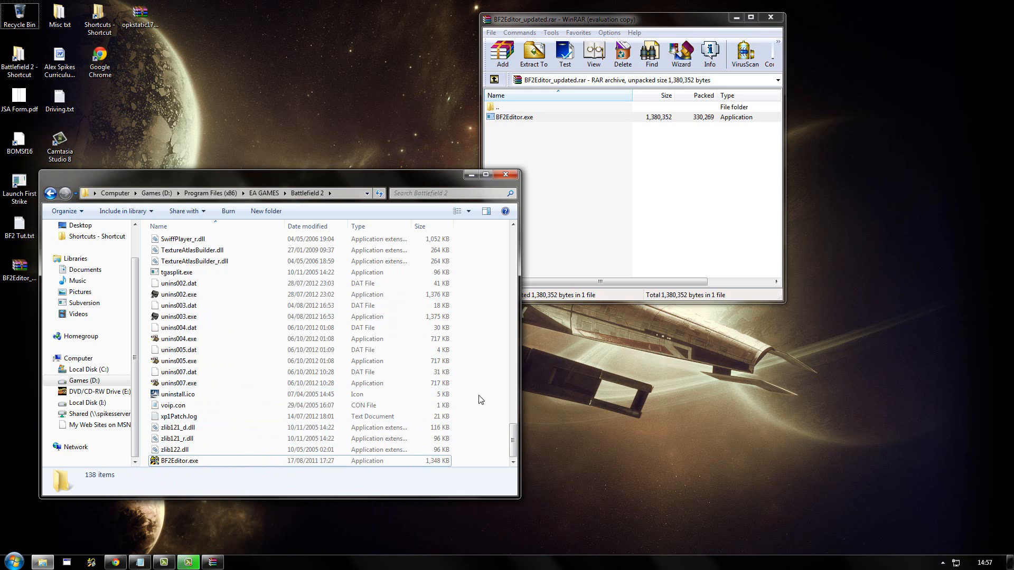
- Send a BF2Editor.exe shortcut to the desktop and go back up to EA GAMES
right_click(180, 461)
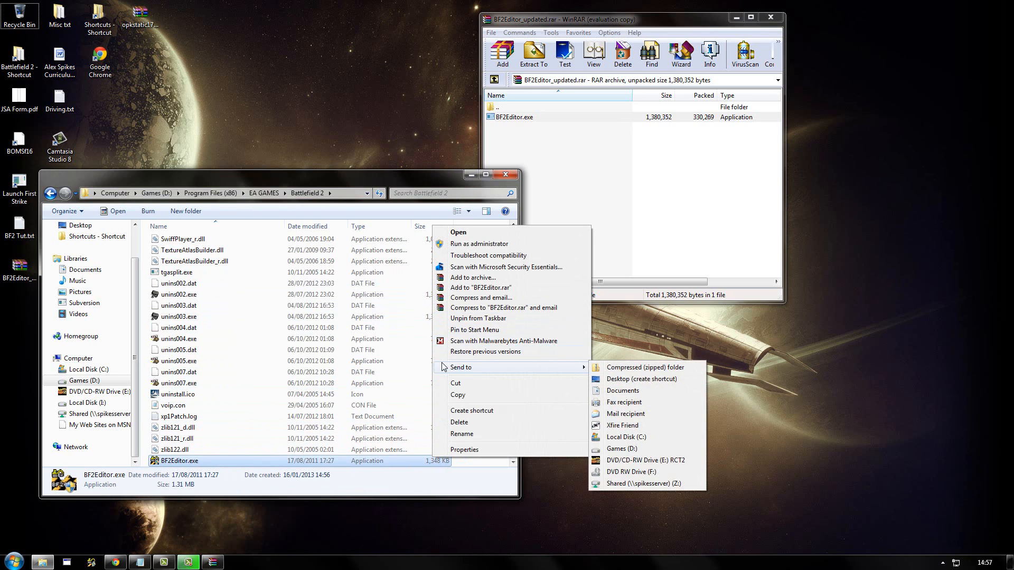
mouse_move(611, 379)
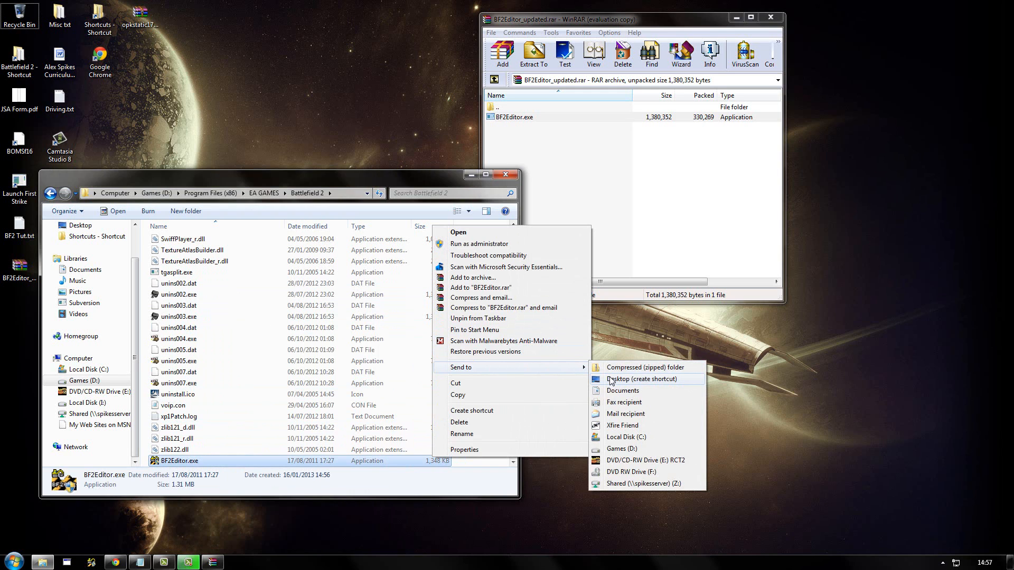
click(641, 379)
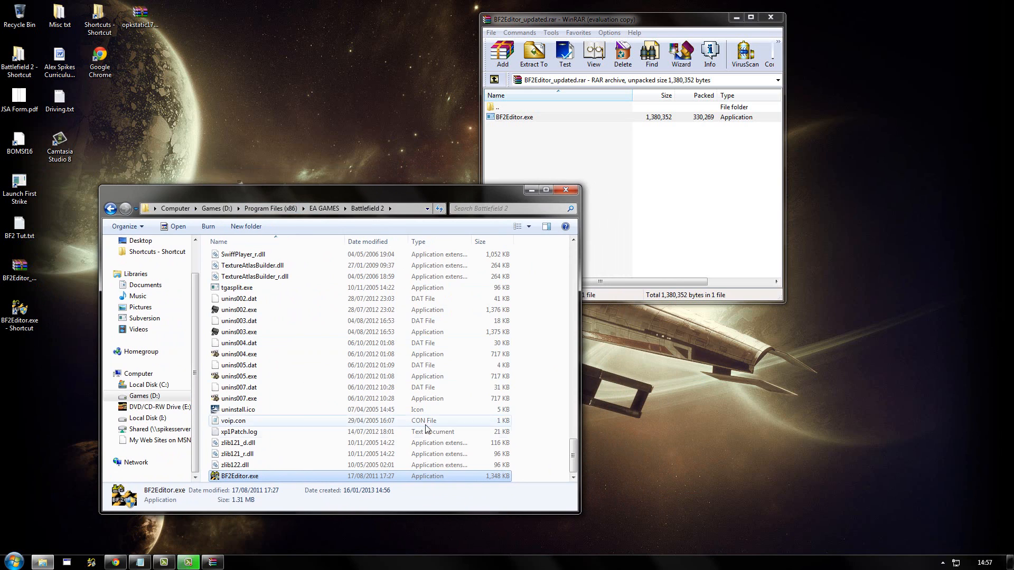
right_click(239, 476)
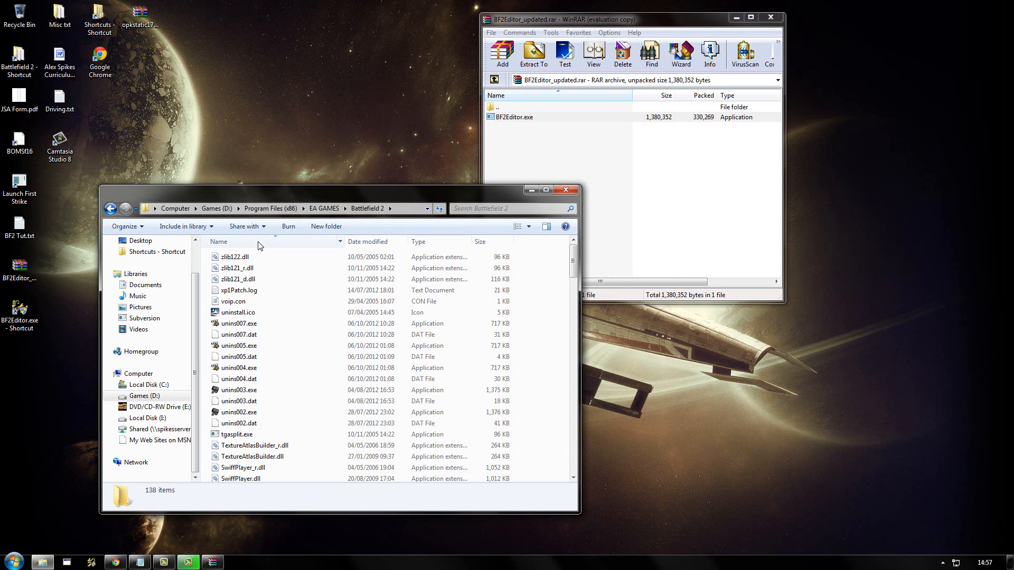
click(323, 208)
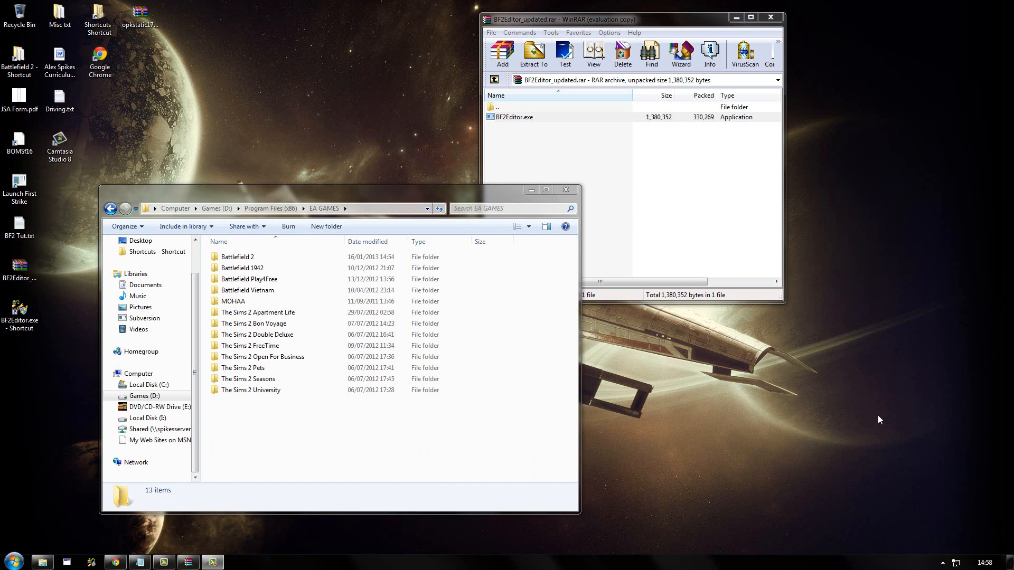
- Send a shortcut for the Battlefield 2 folder to the desktop
click(238, 257)
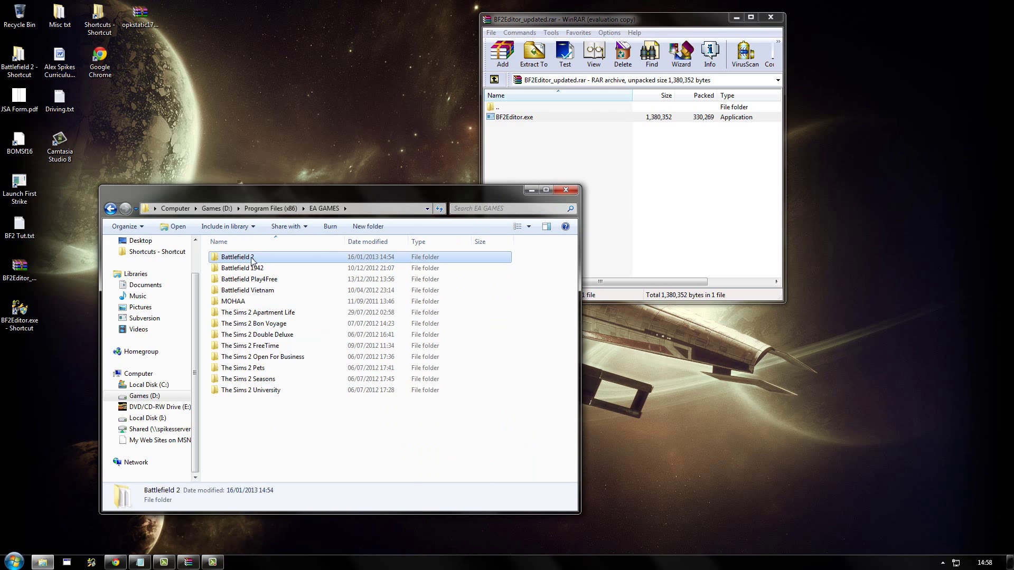
right_click(240, 257)
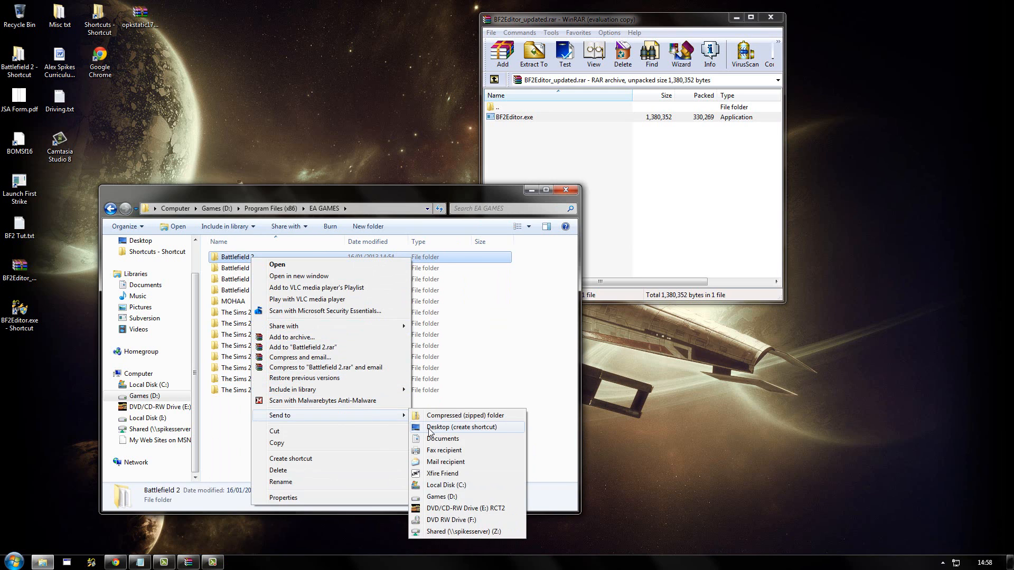
click(461, 427)
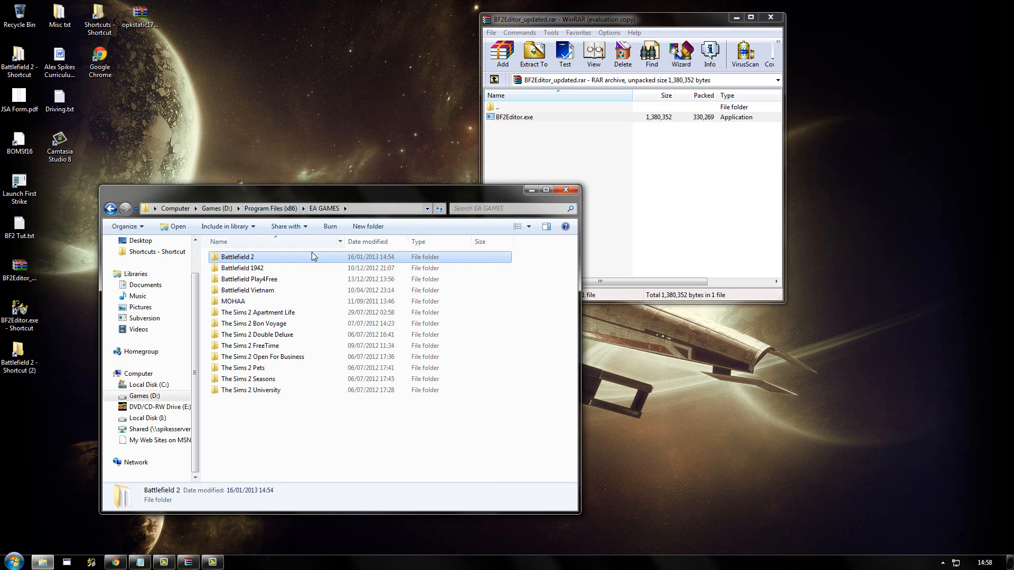
mouse_move(261, 222)
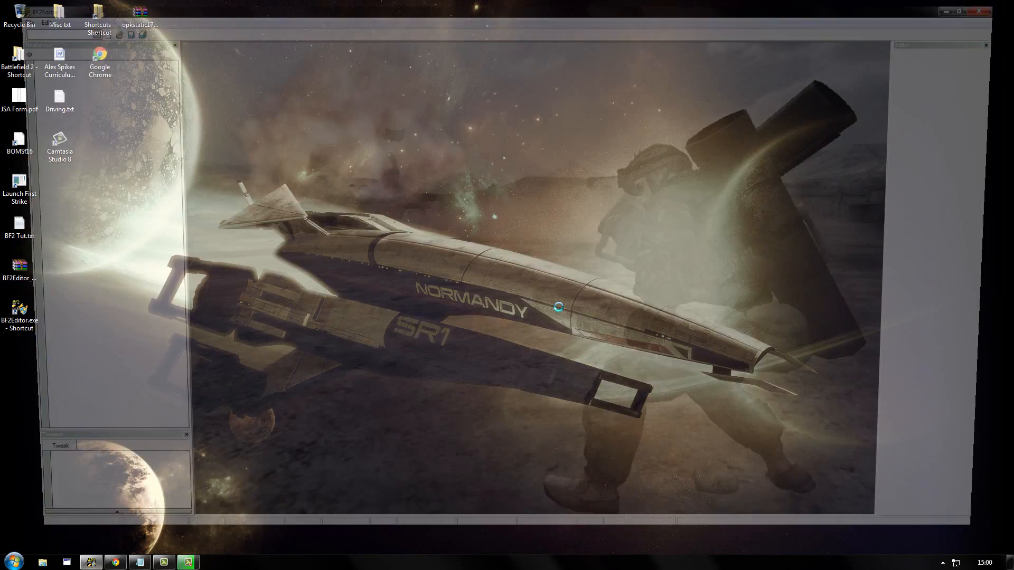
- Start BF2Editor from its shortcut and scroll the Select Startup MOD list to the end
double_click(19, 308)
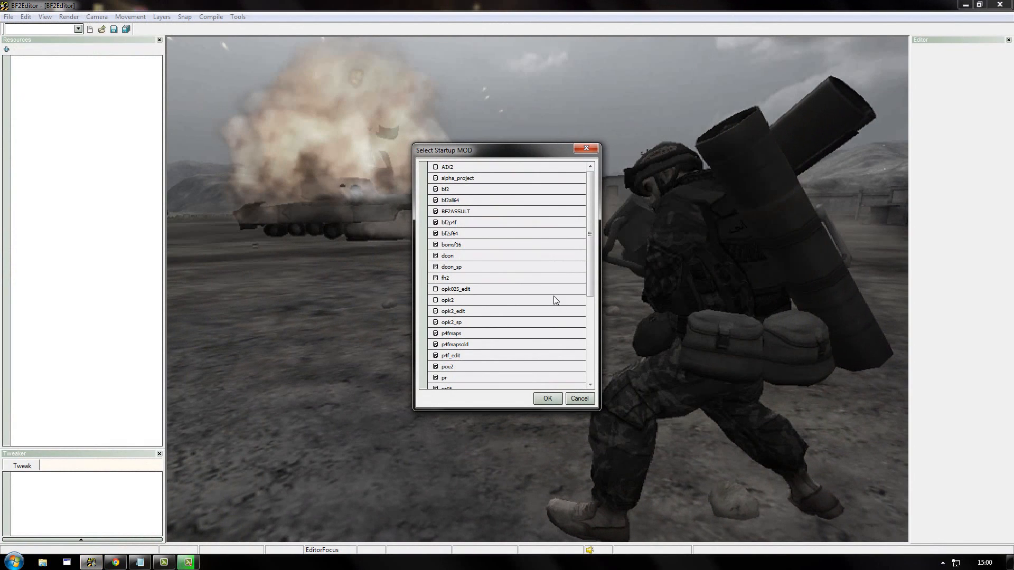
drag(508, 150, 497, 144)
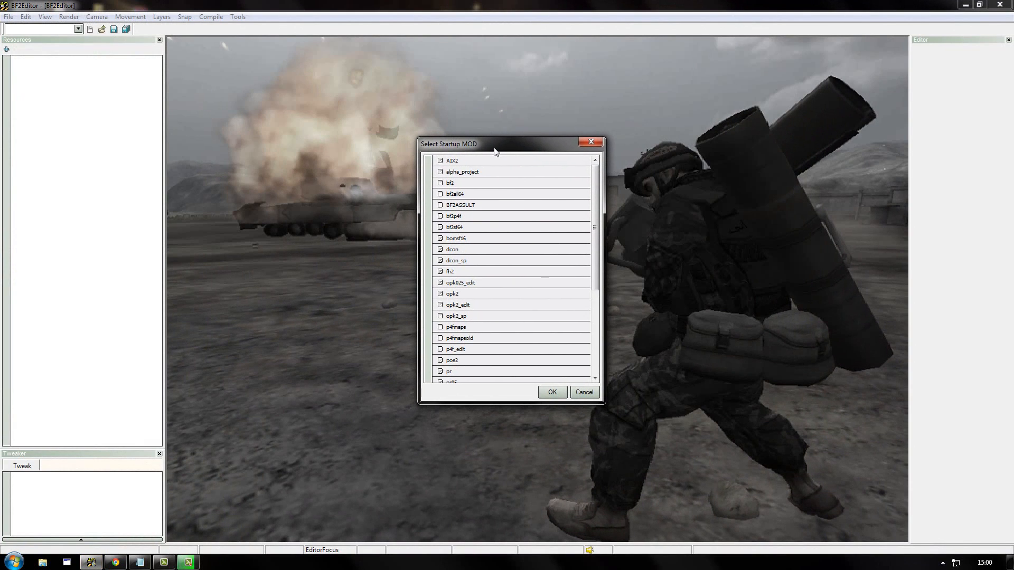
mouse_move(516, 364)
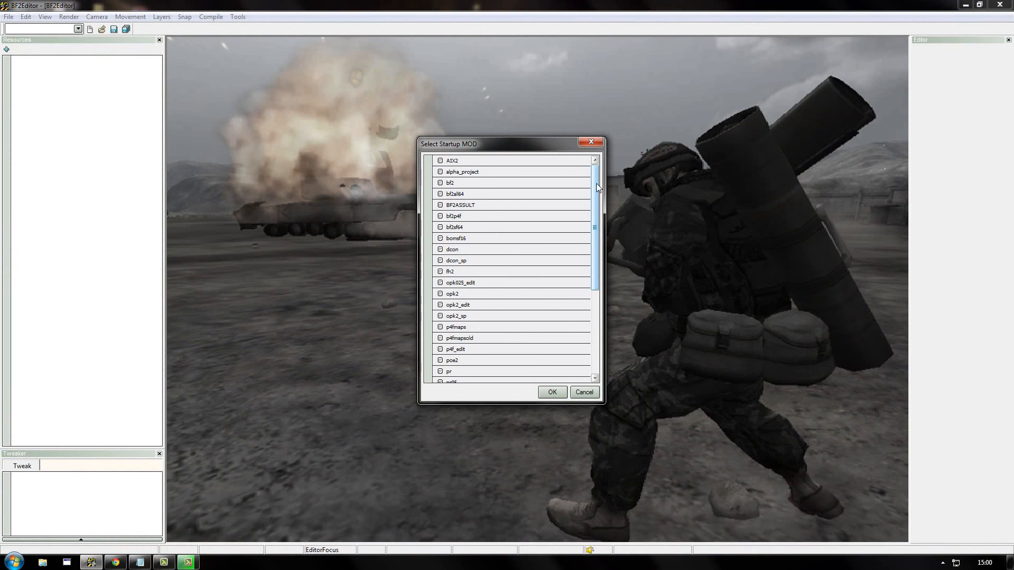
scroll(down, 3)
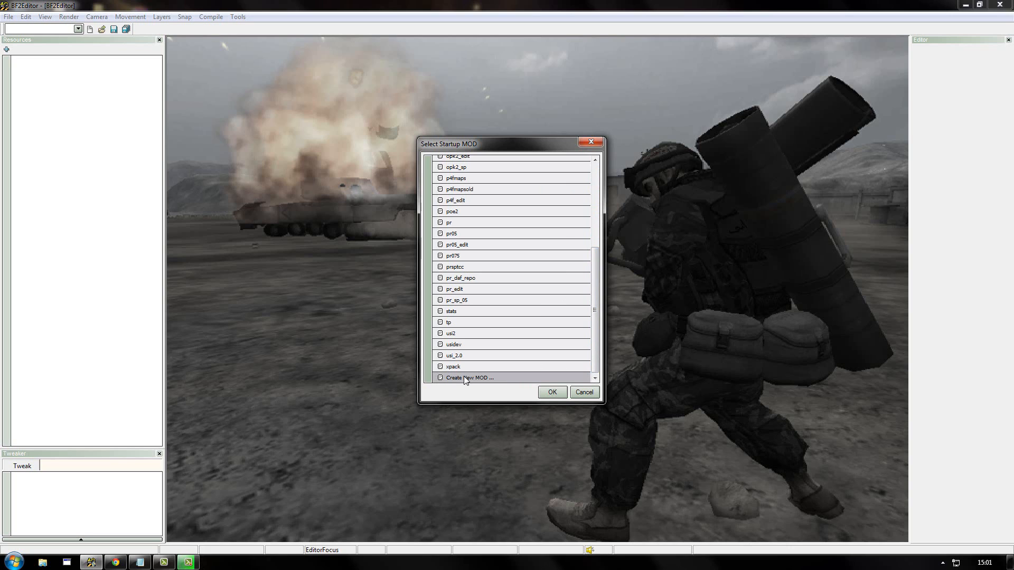
- Create a new mod named bf2_edit with Battlefield2 as its mod version
click(469, 377)
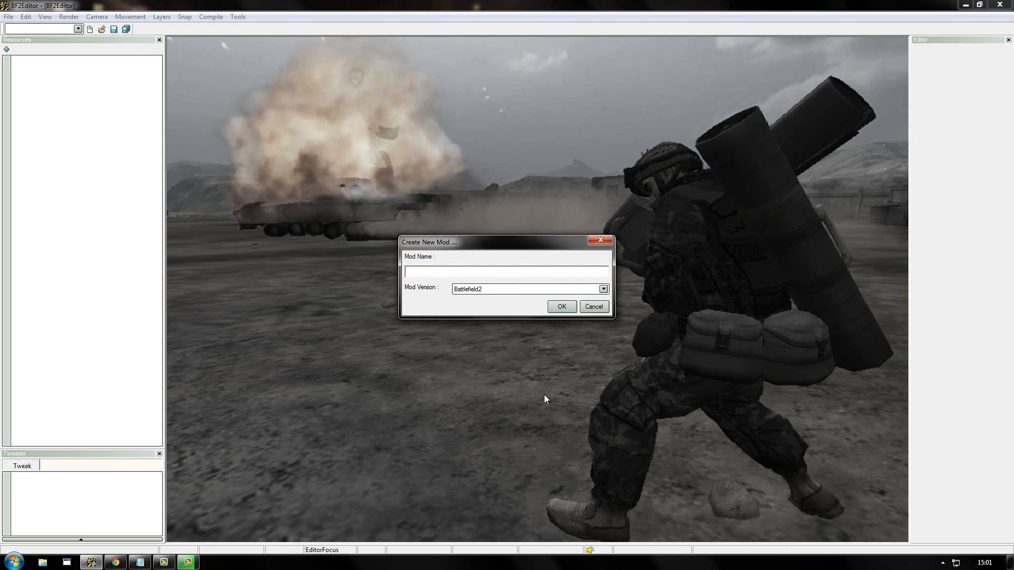
mouse_move(440, 262)
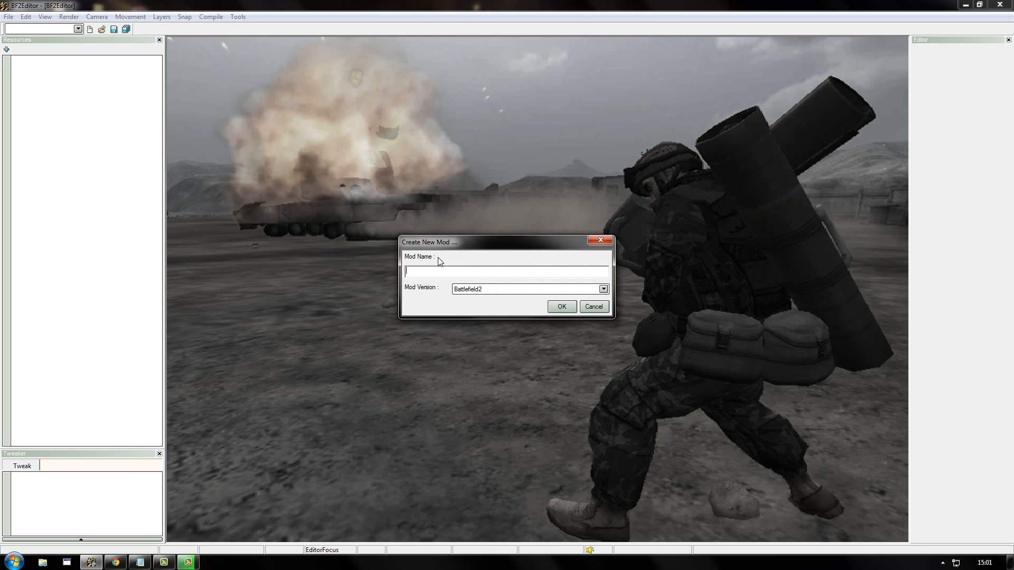
text(bf2_edit)
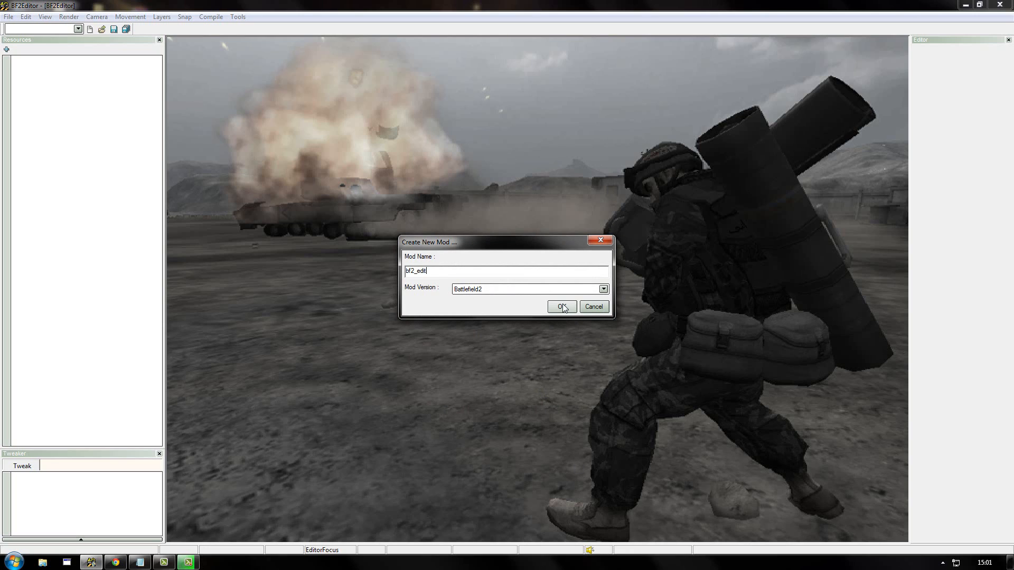
click(603, 288)
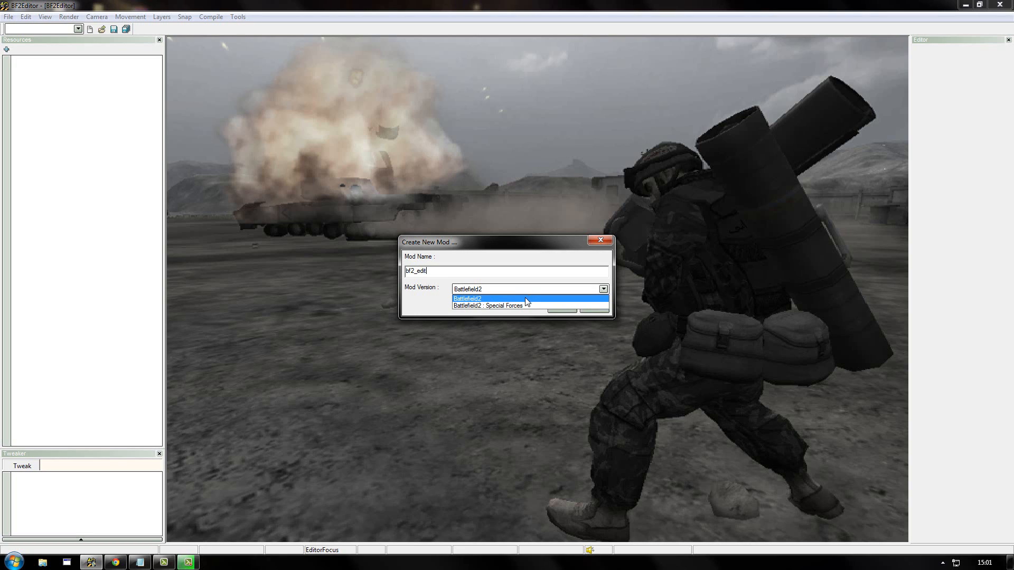
click(488, 297)
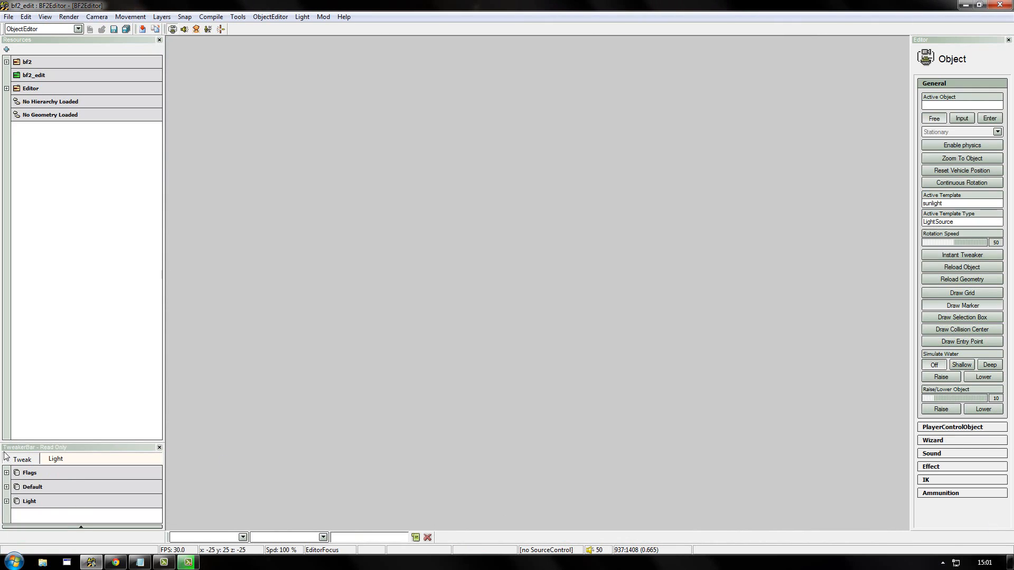
mouse_move(841, 443)
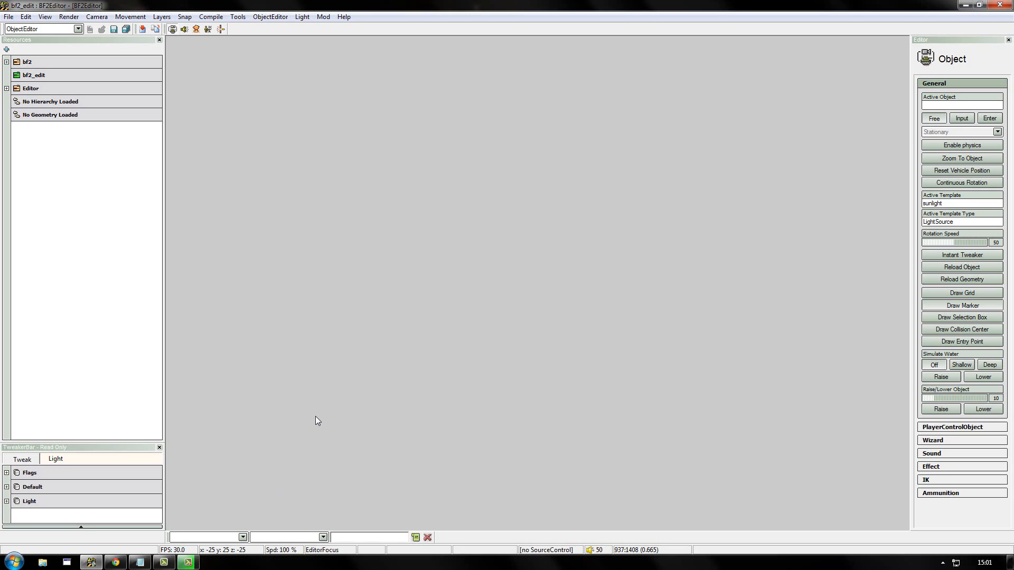
mouse_move(291, 399)
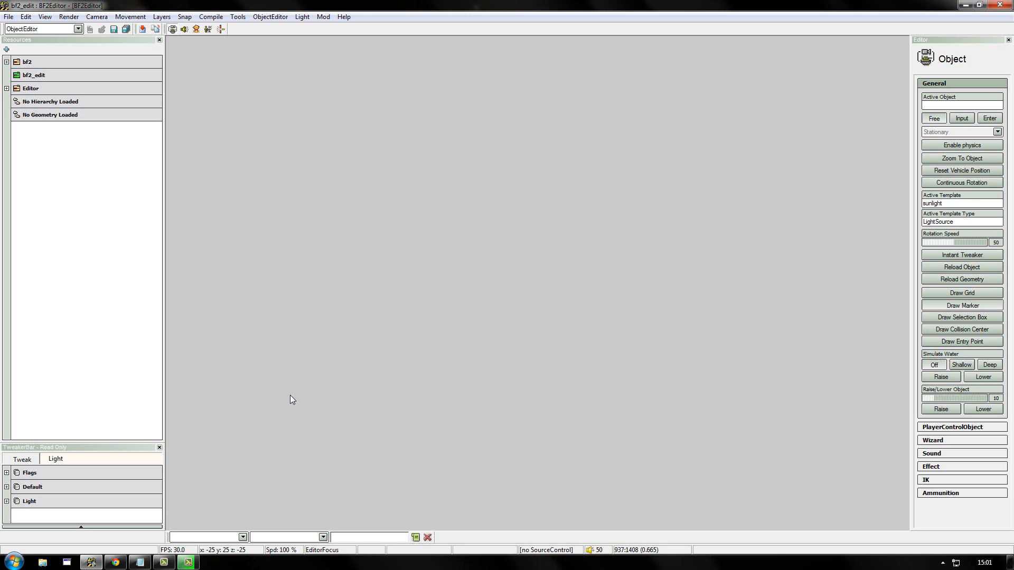
mouse_move(229, 199)
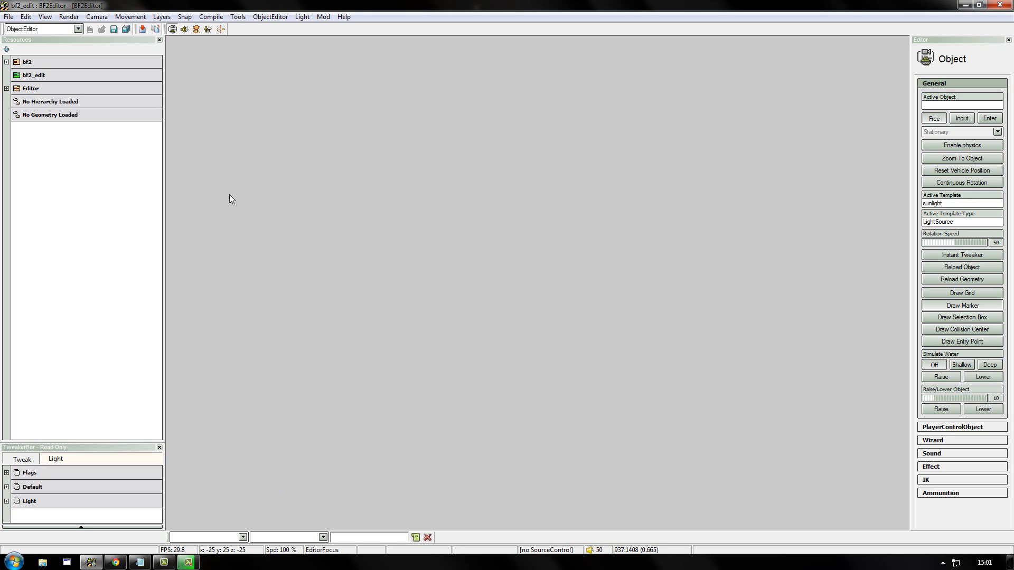
mouse_move(122, 96)
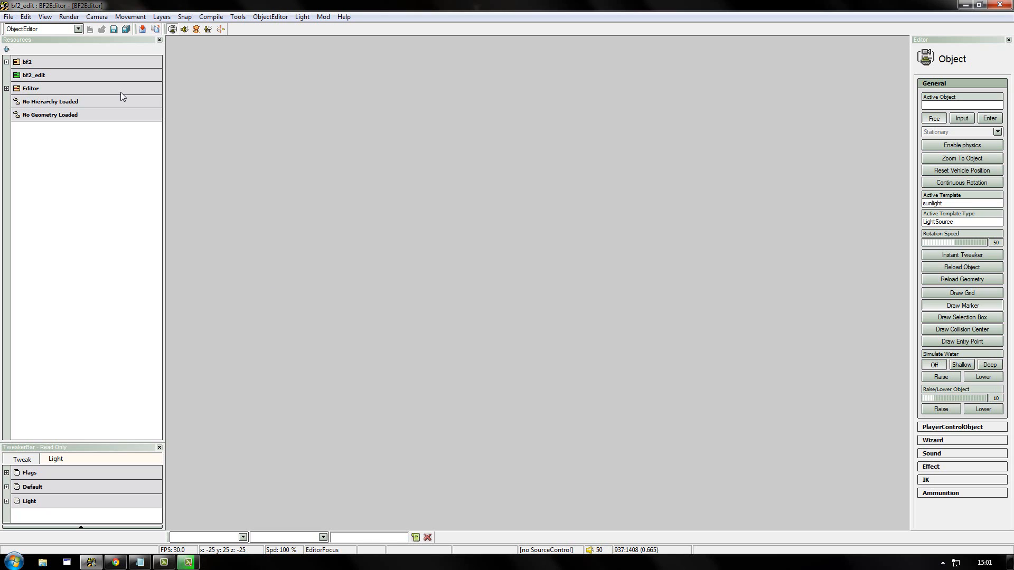
mouse_move(112, 79)
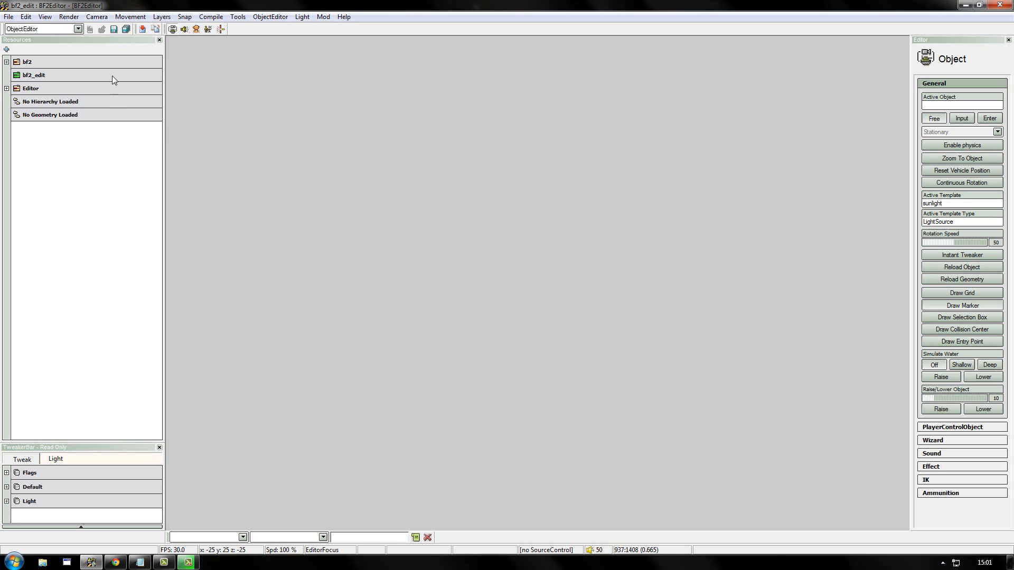
- Switch the editor to LevelEditor mode and bring up Mod Manager for bf2_edit
click(77, 29)
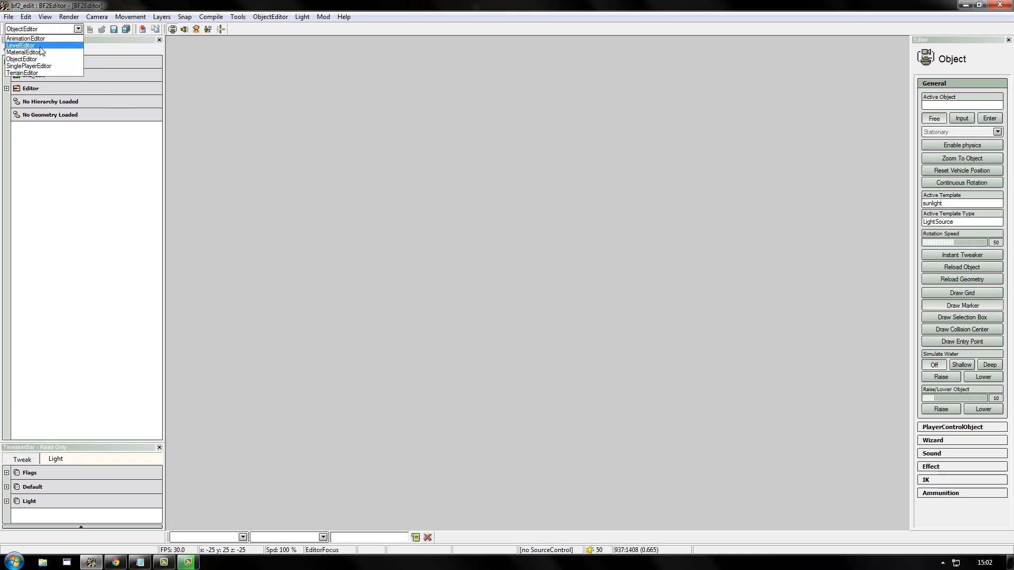
click(29, 45)
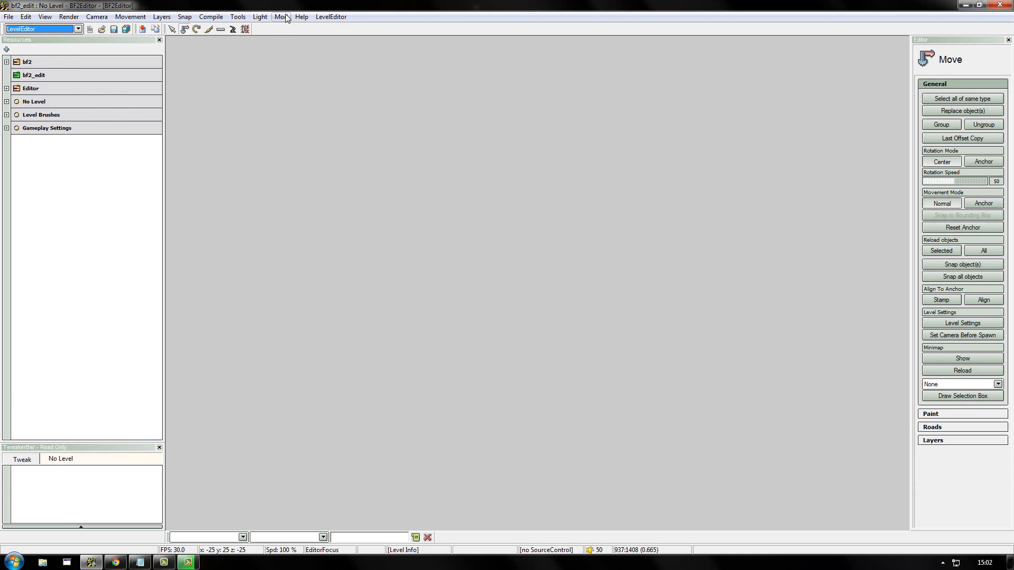
click(281, 17)
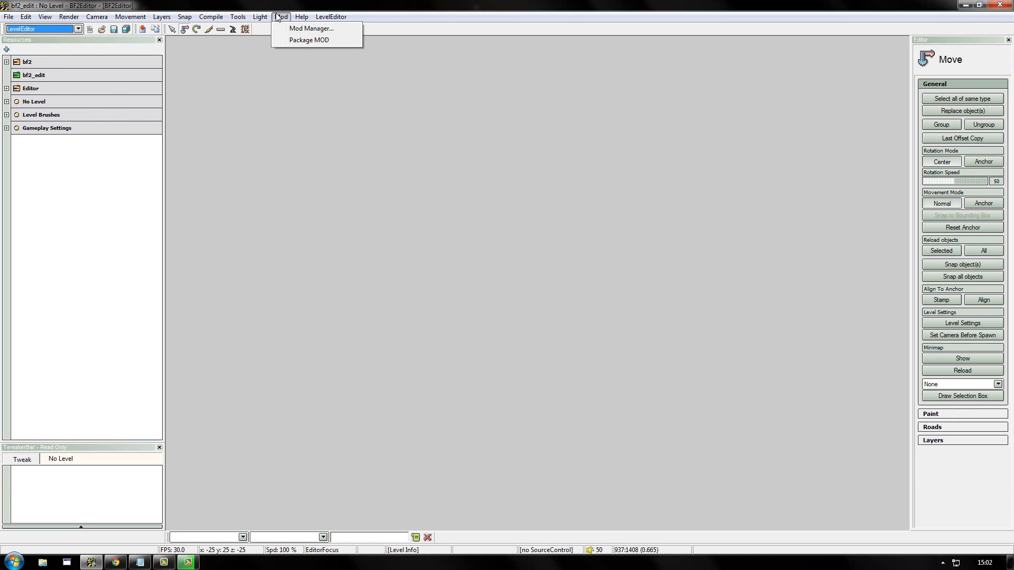
mouse_move(282, 30)
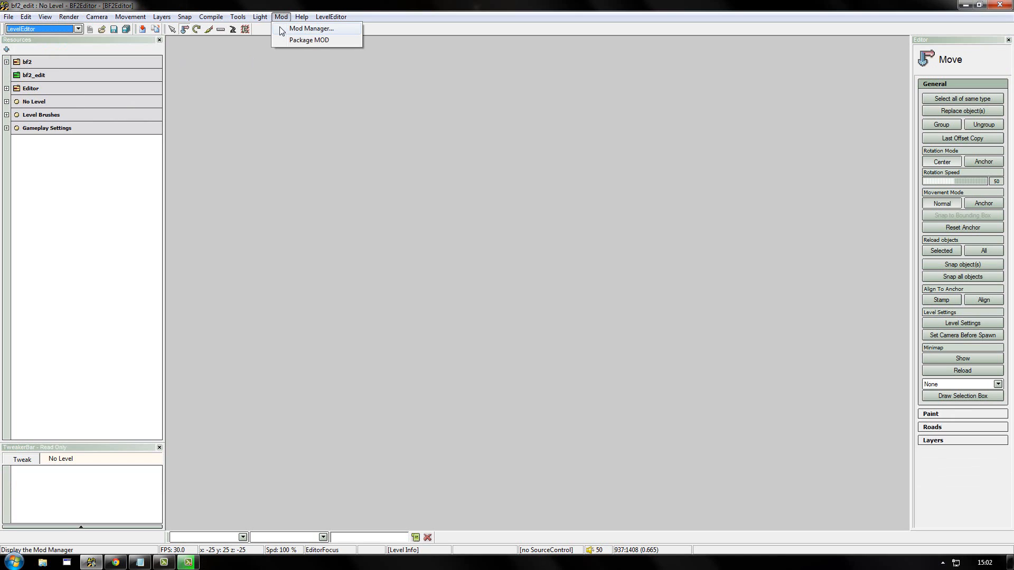
click(314, 29)
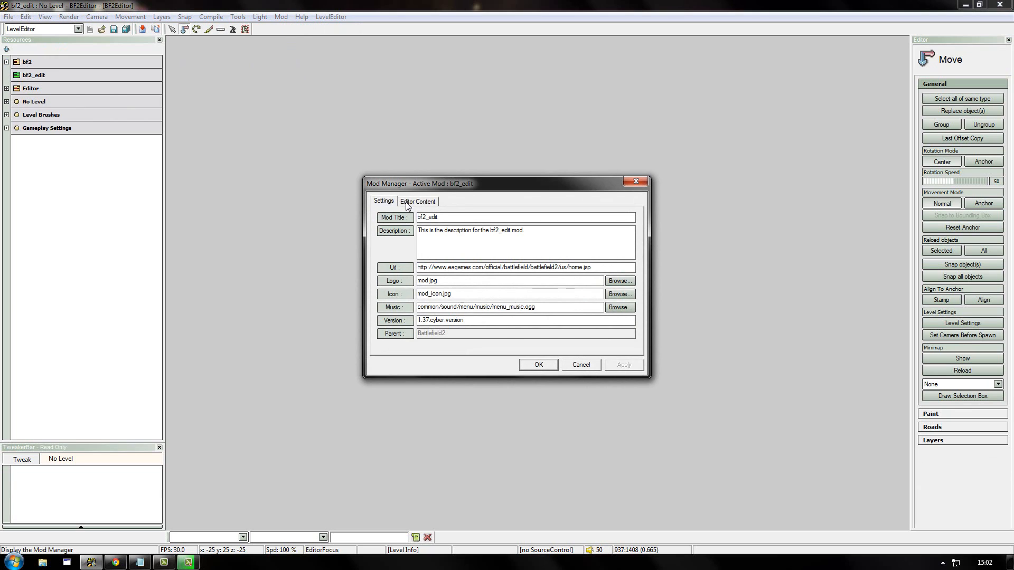
- Enable all Battlefield 2 items under Editor Content, apply and confirm
click(419, 201)
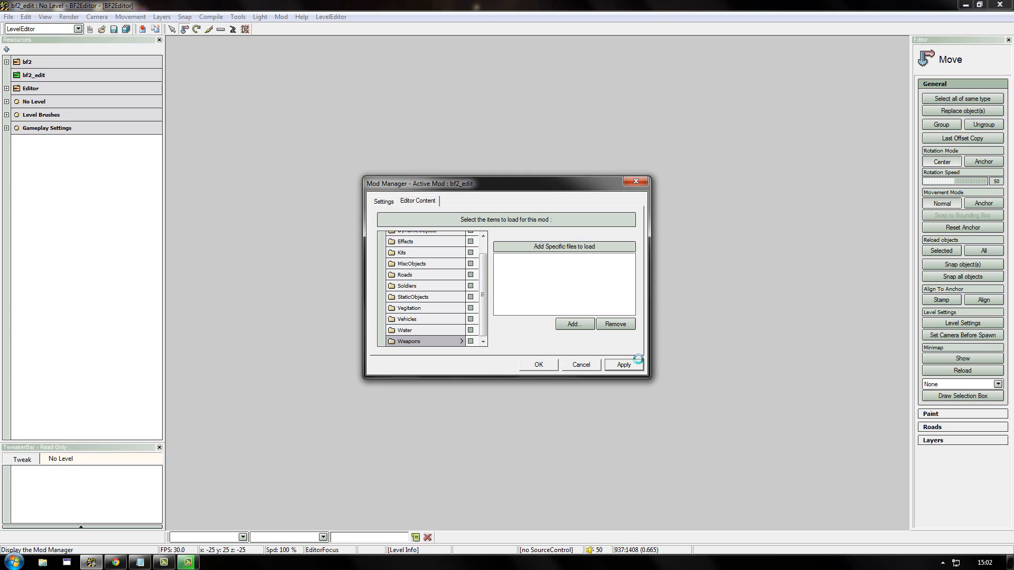
click(624, 364)
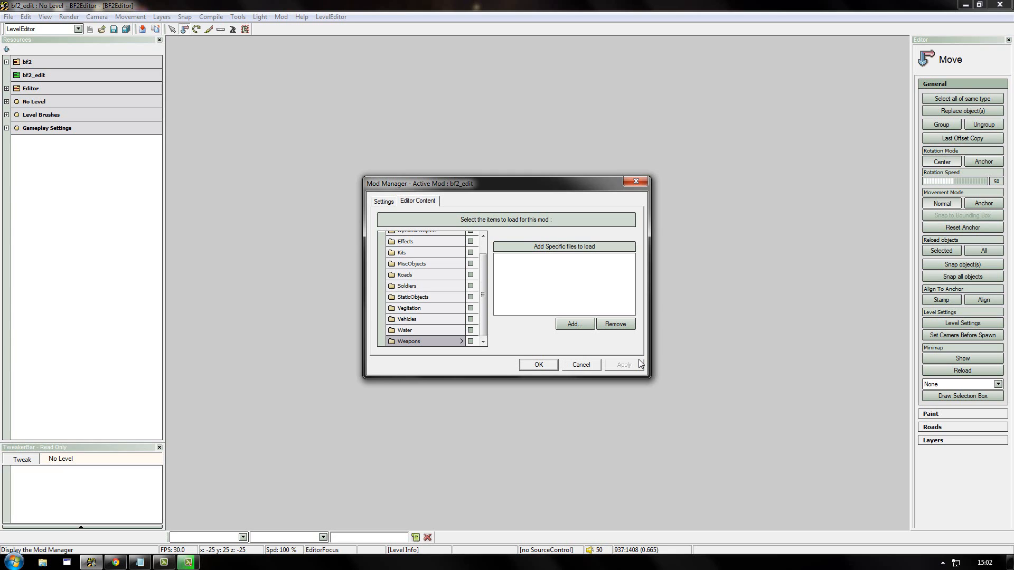
click(539, 364)
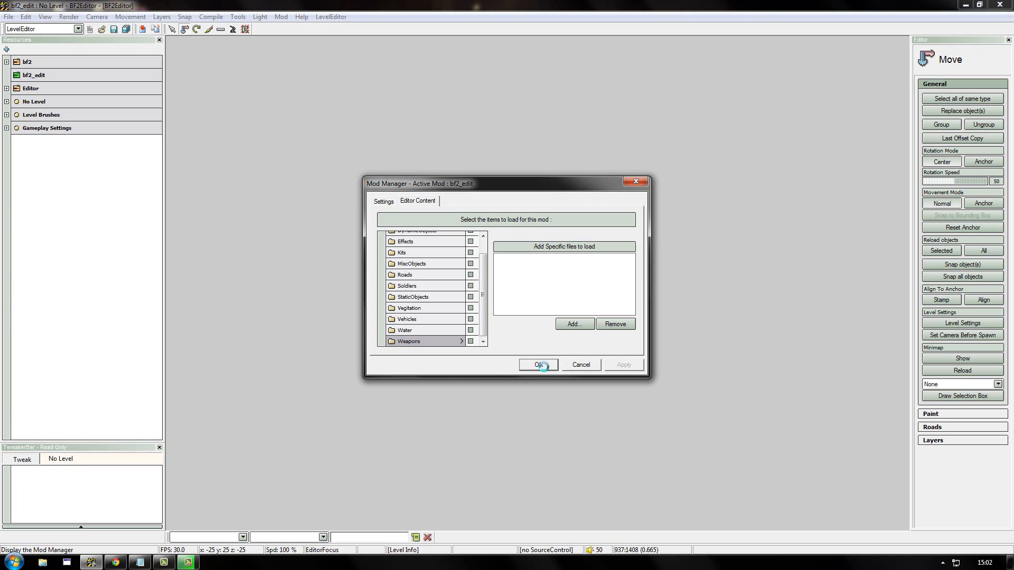
click(538, 365)
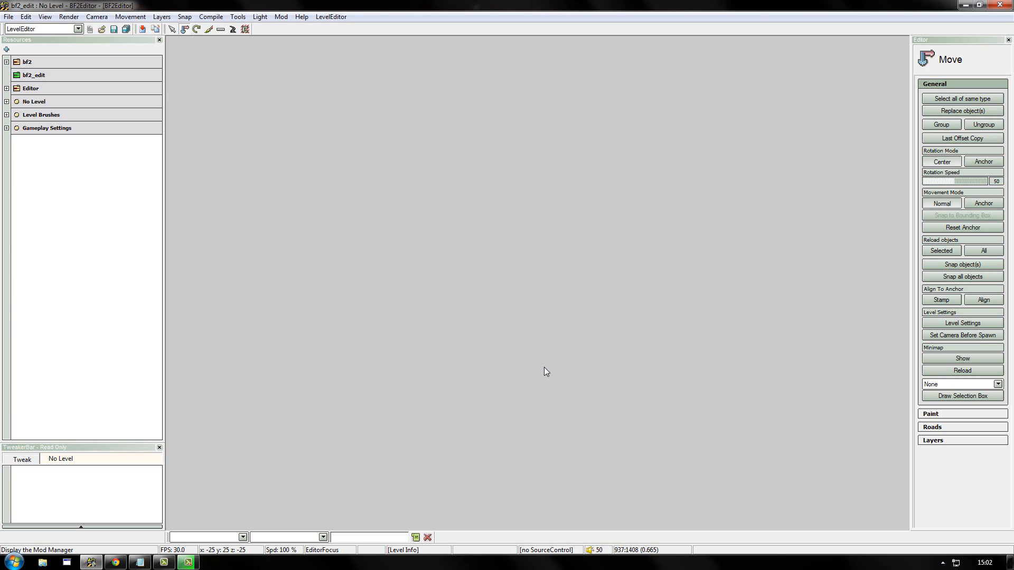